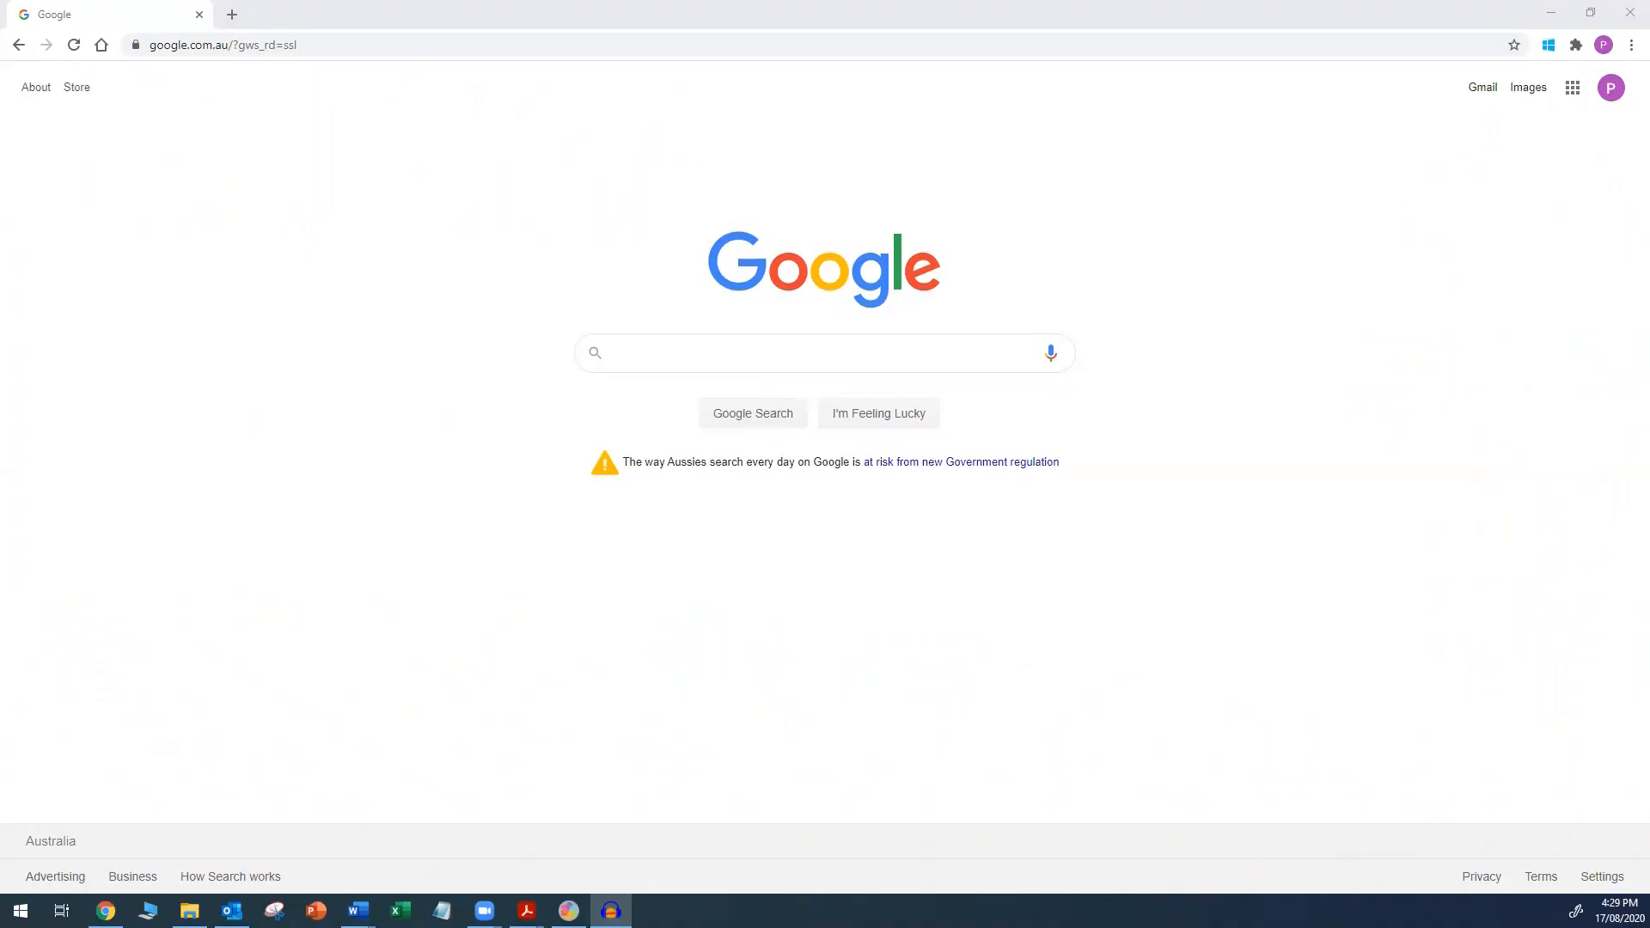
left_click(738, 352)
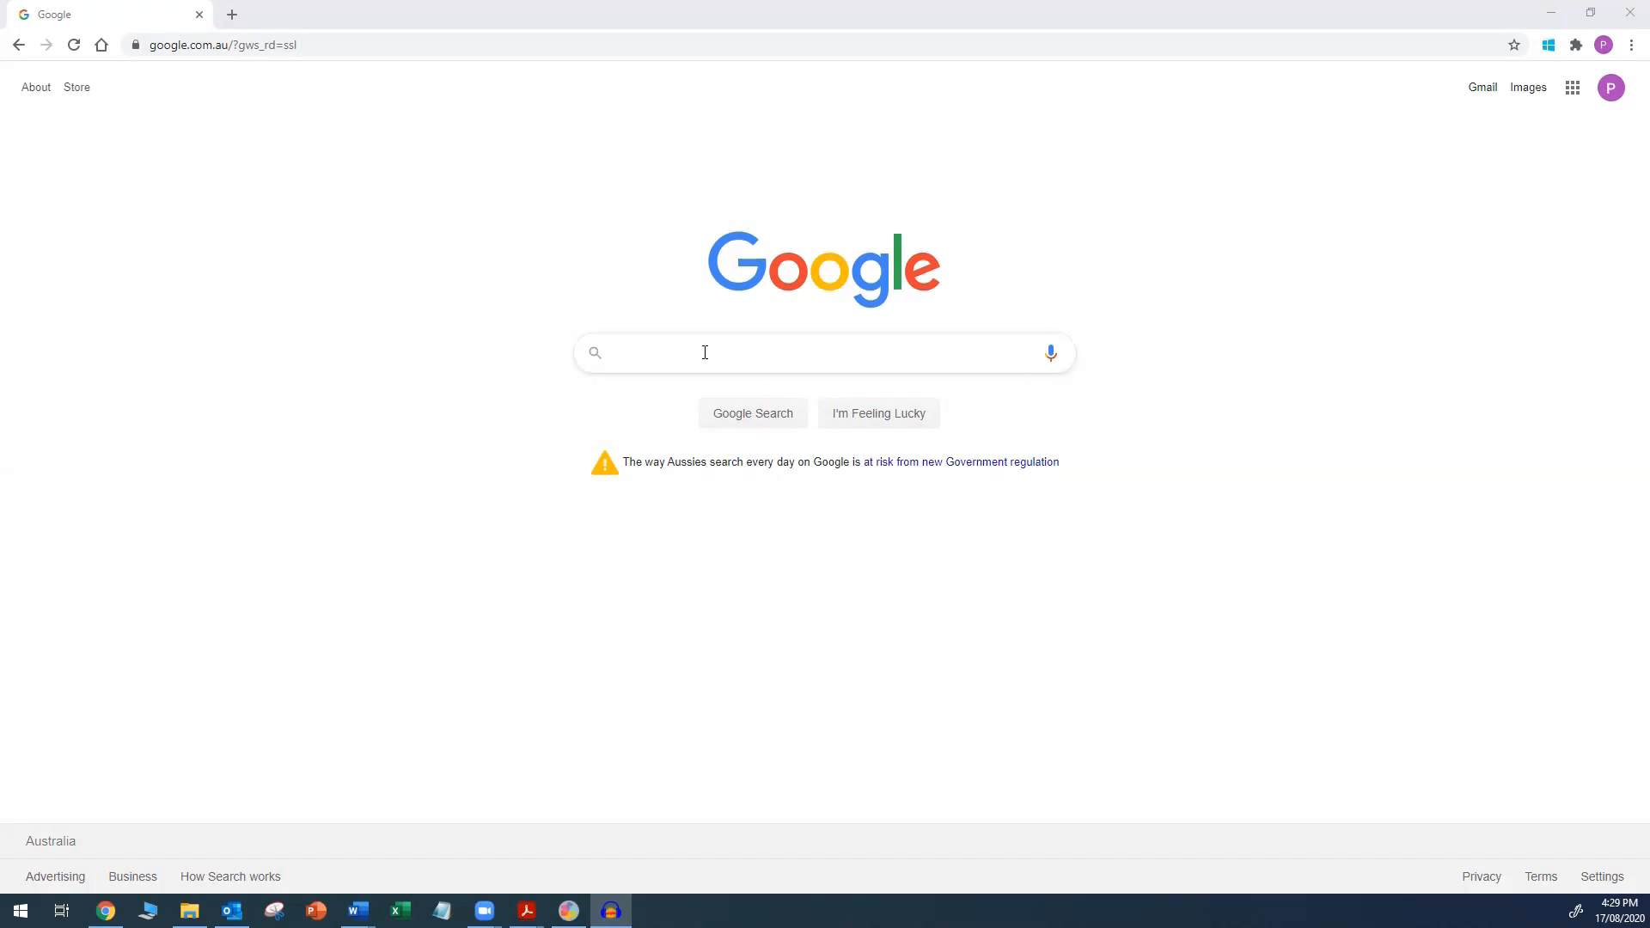
type("https://www.hunterindustries.com/en-metric")
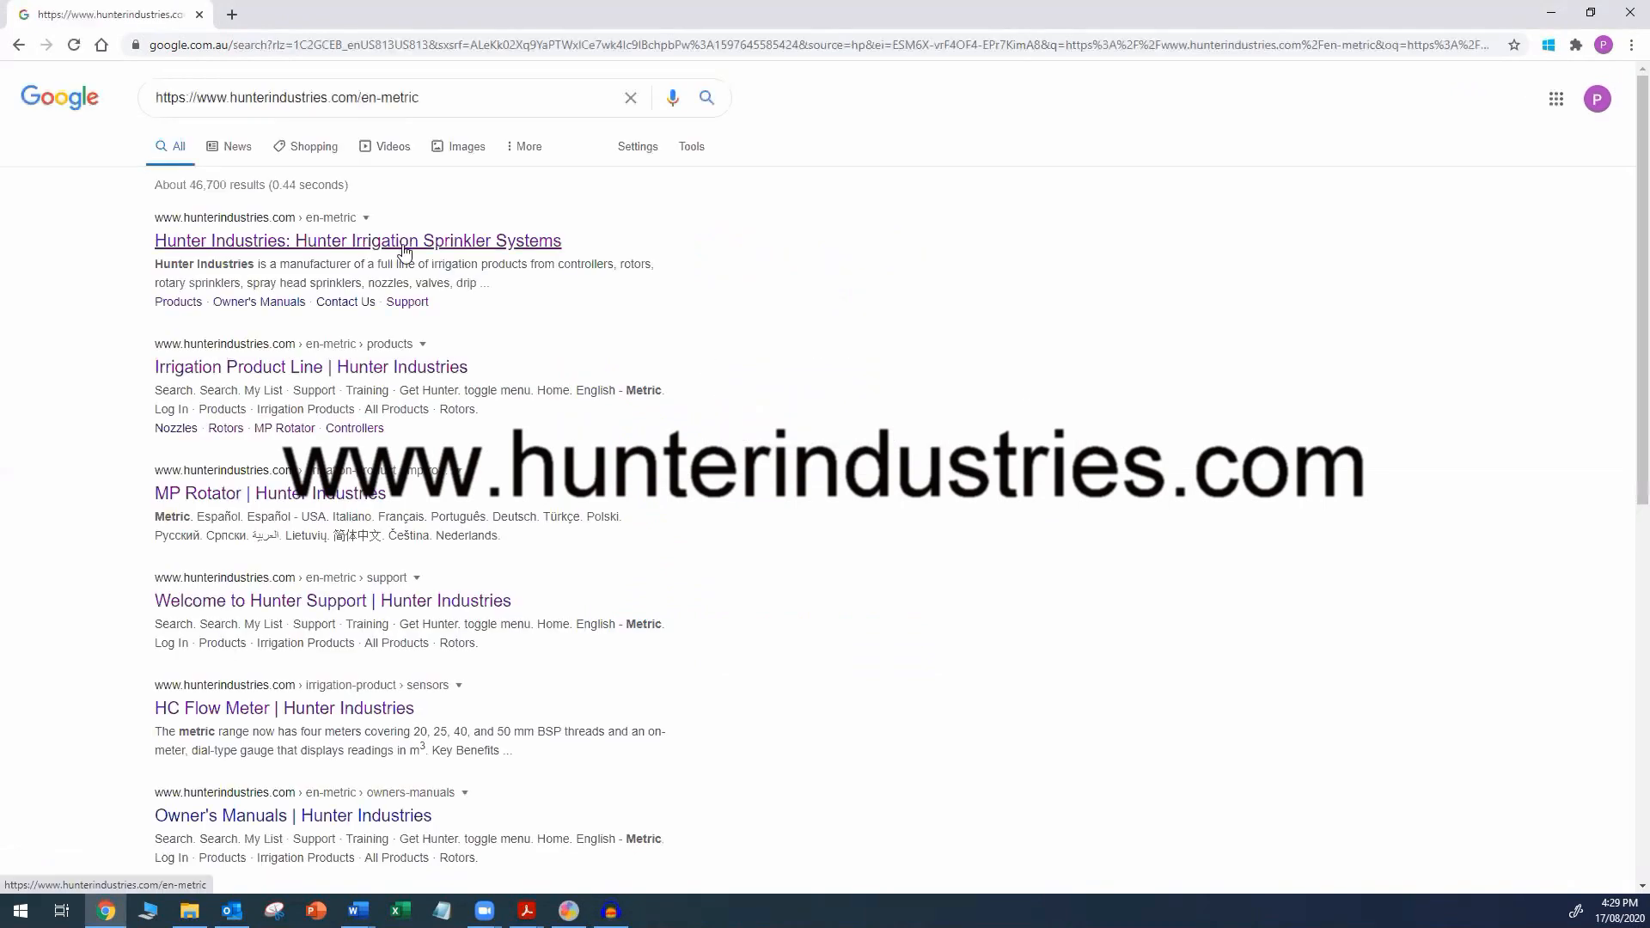
- Go to the Hunter Industries metric site and its Controllers product line
left_click(358, 241)
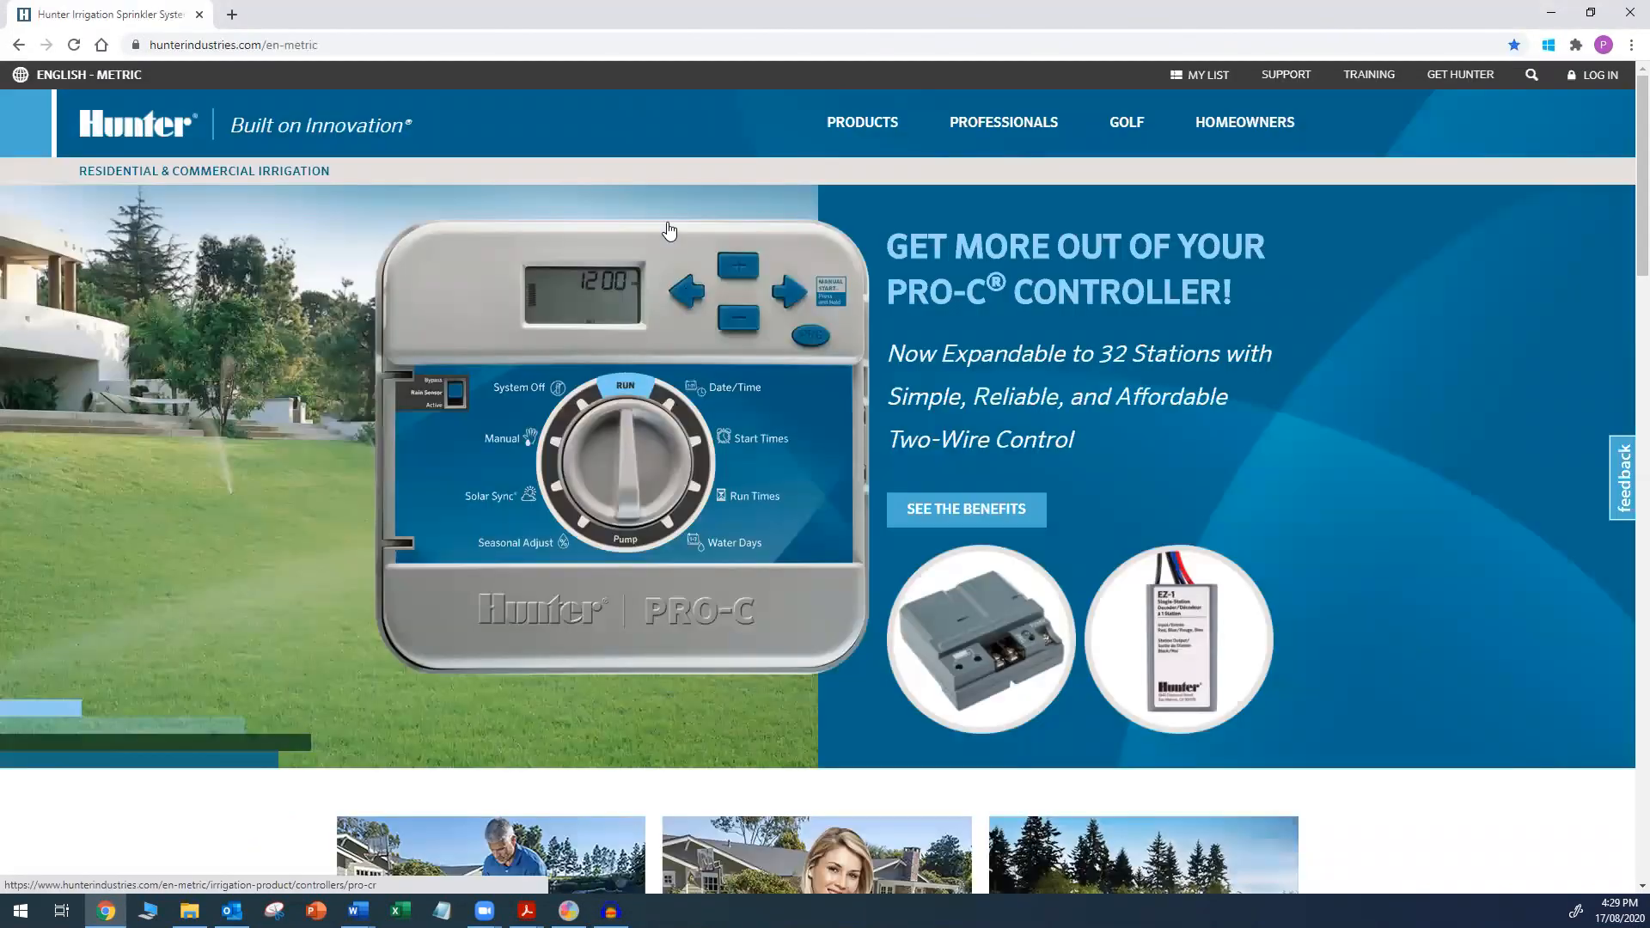
mouse_move(849, 208)
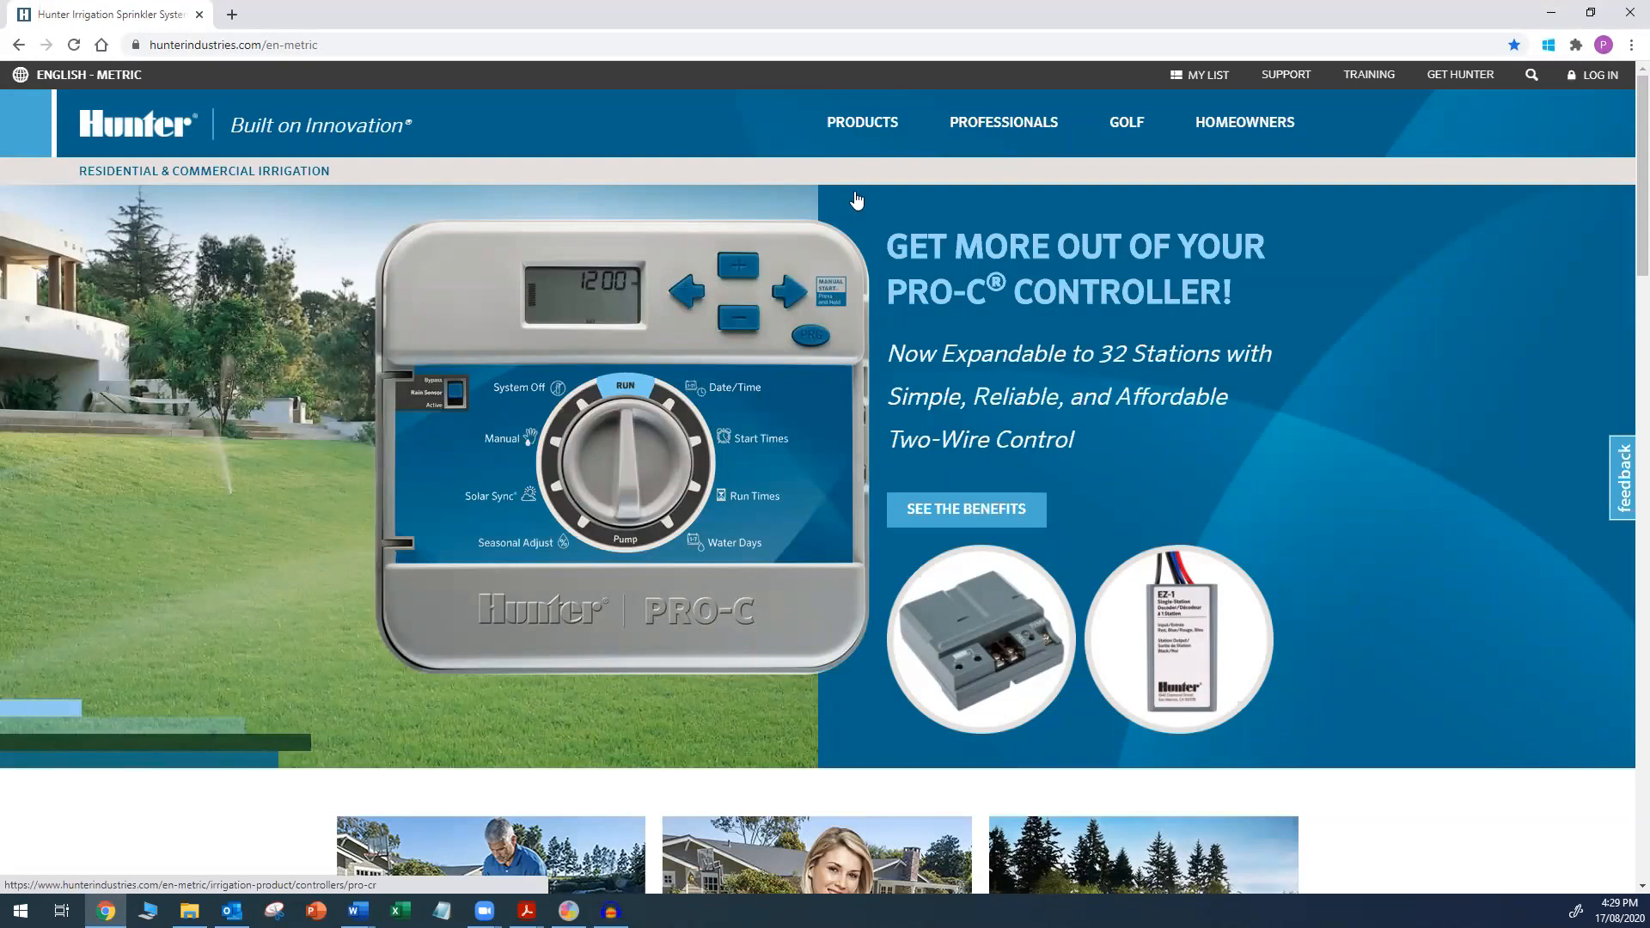
left_click(861, 122)
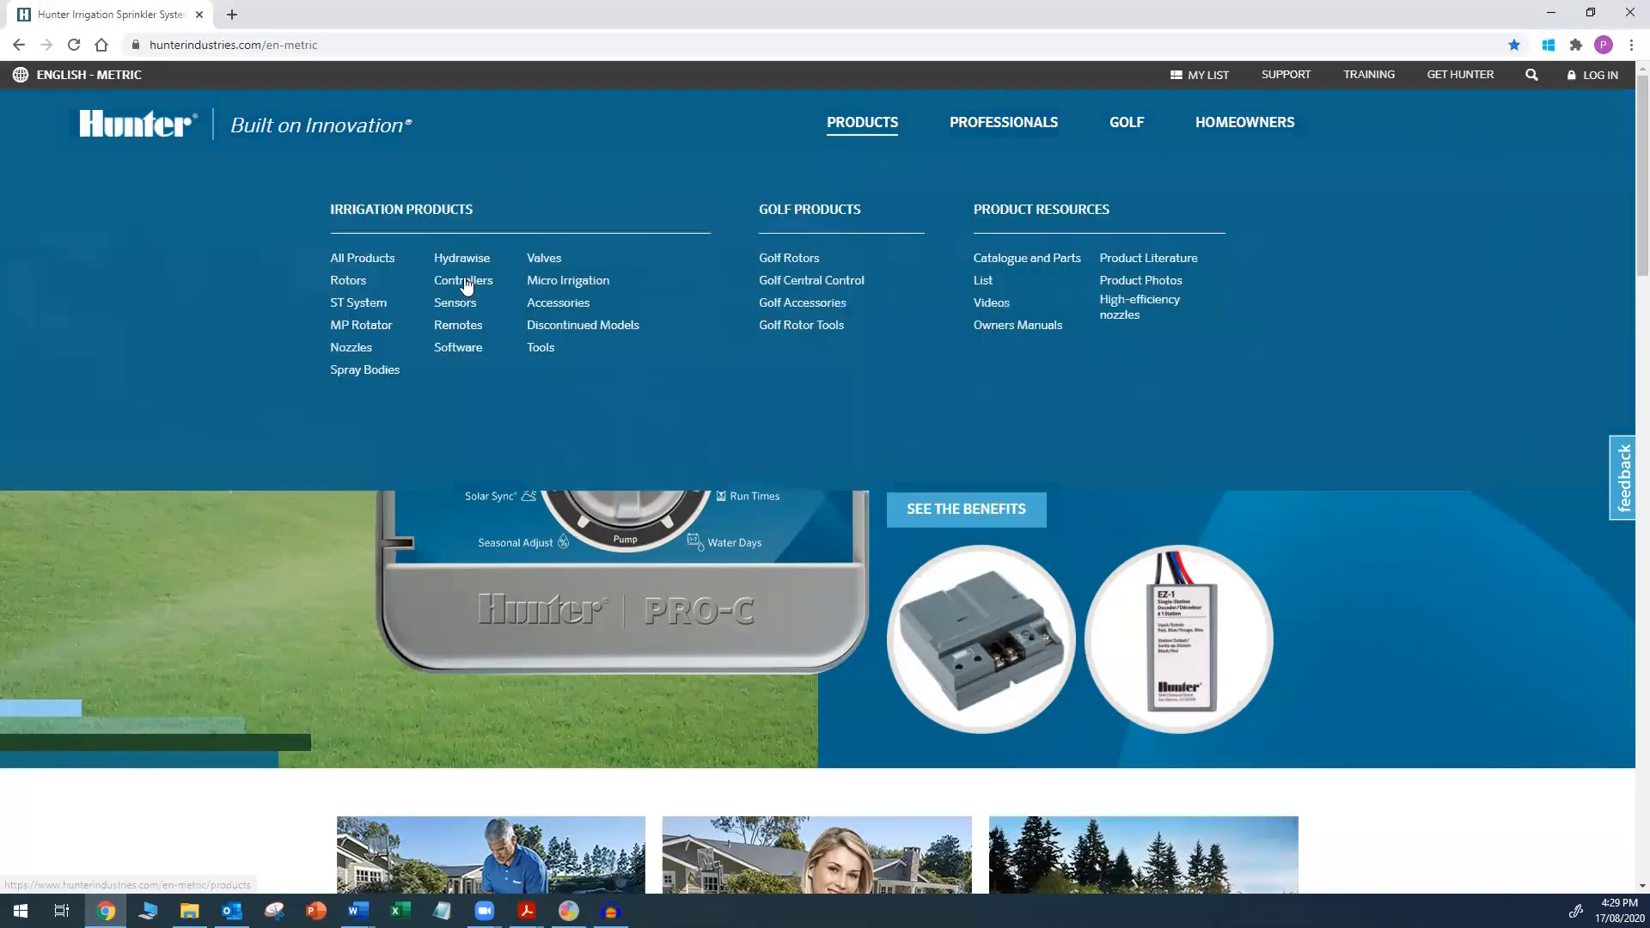
left_click(463, 280)
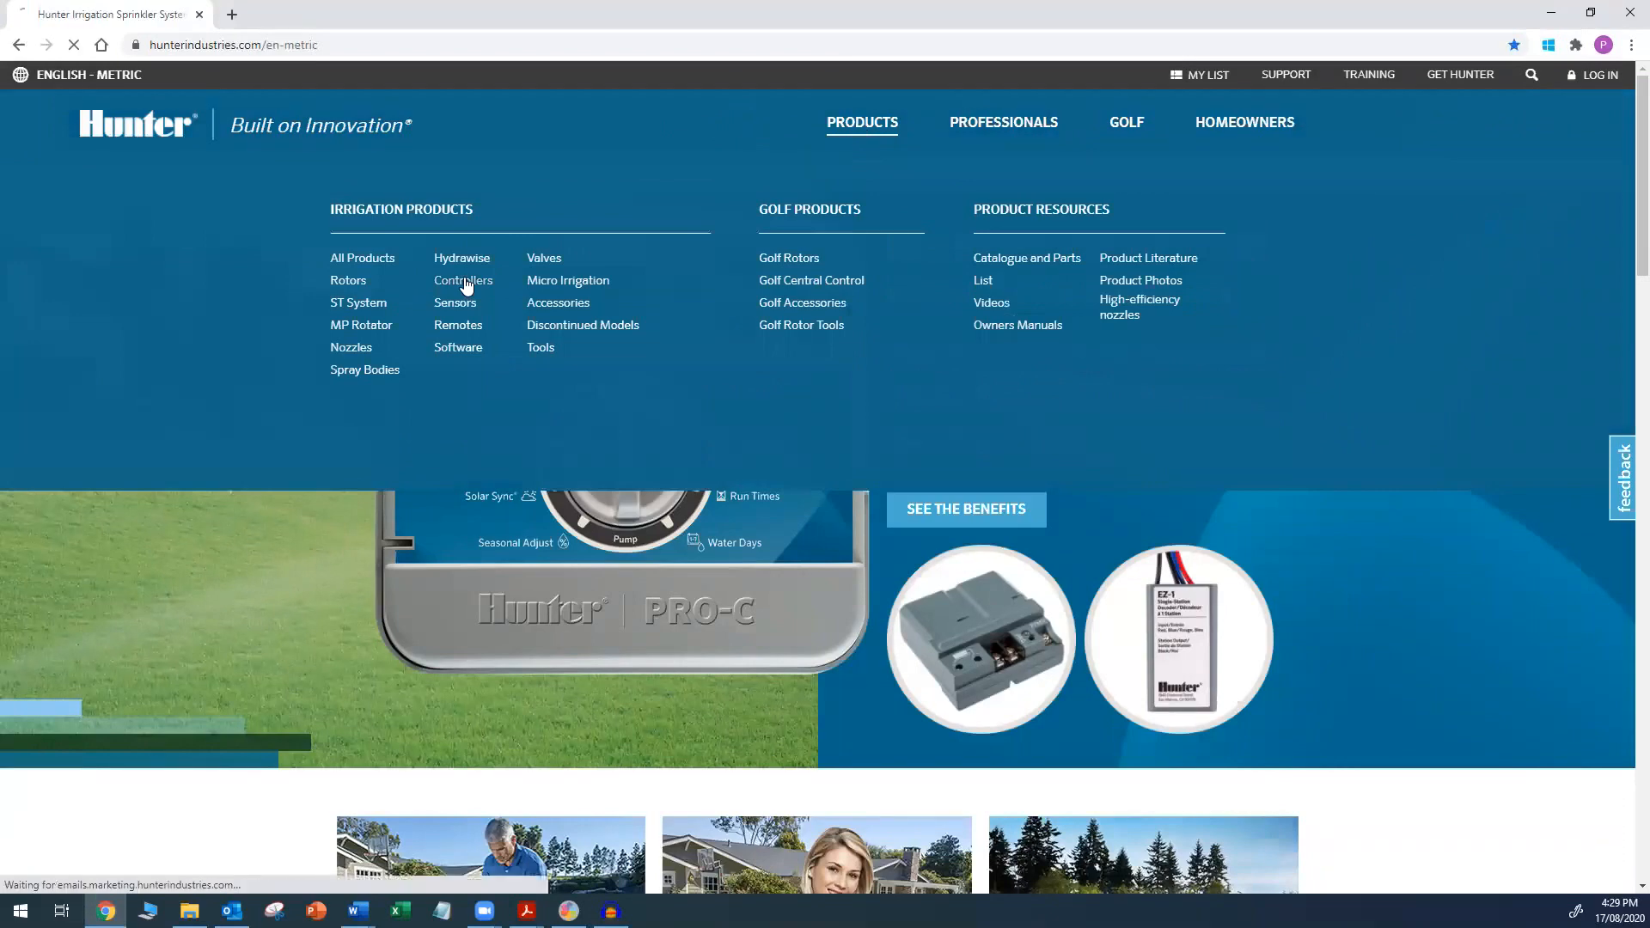
left_click(463, 280)
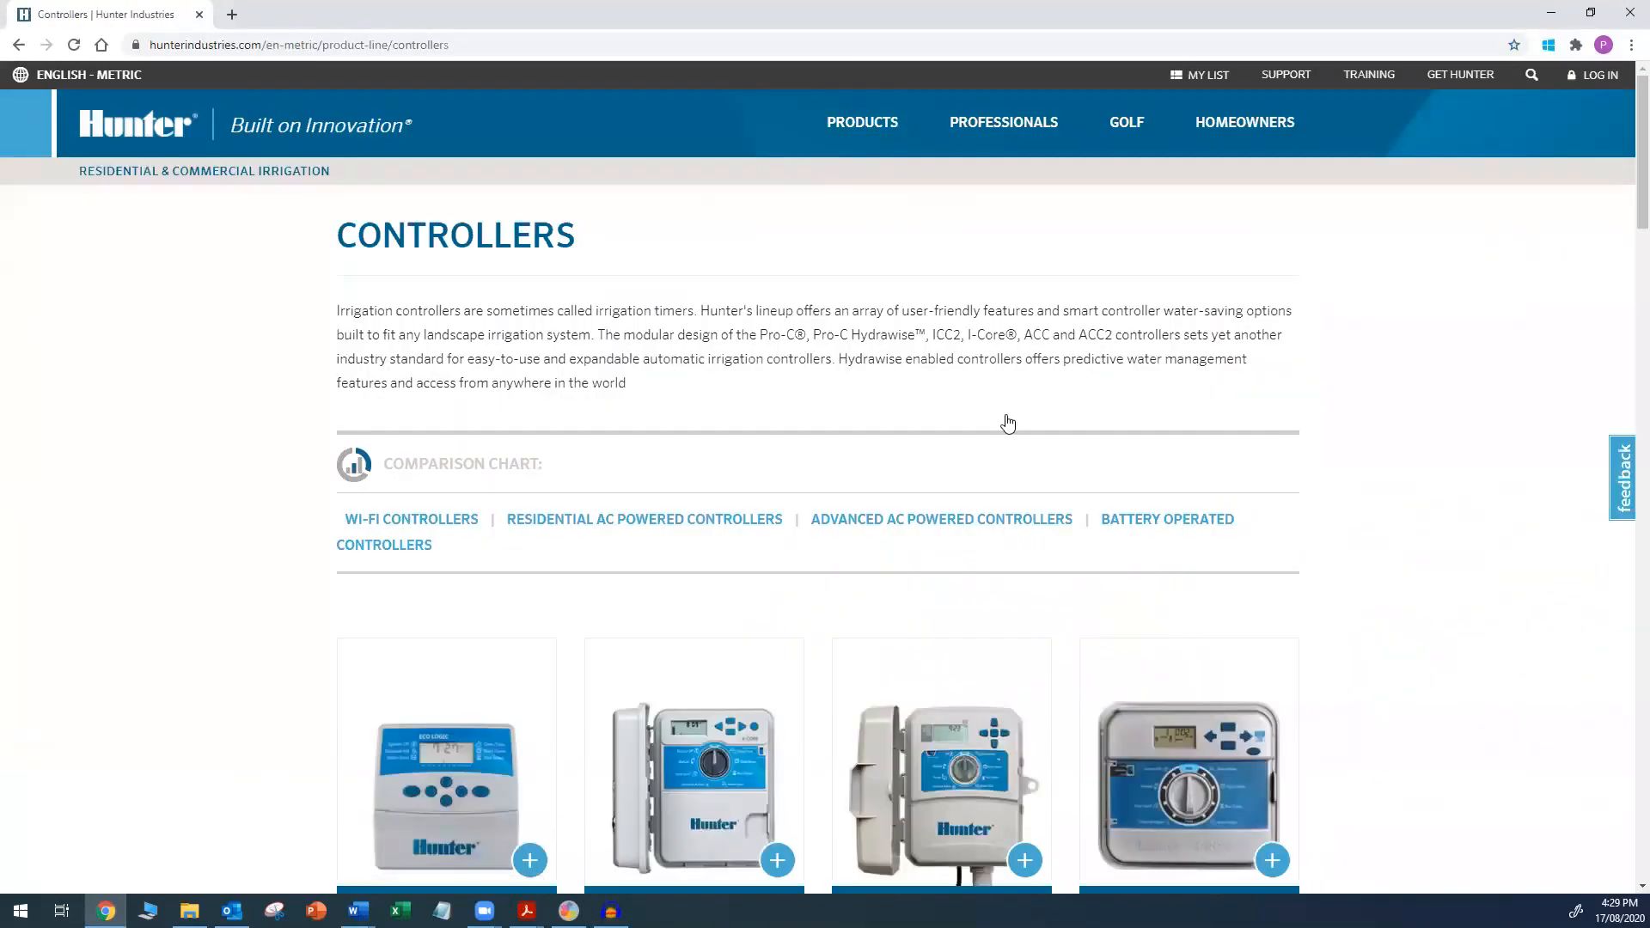
- Find the ACC2 tile in the controller range and open its product page
scroll("down", 3)
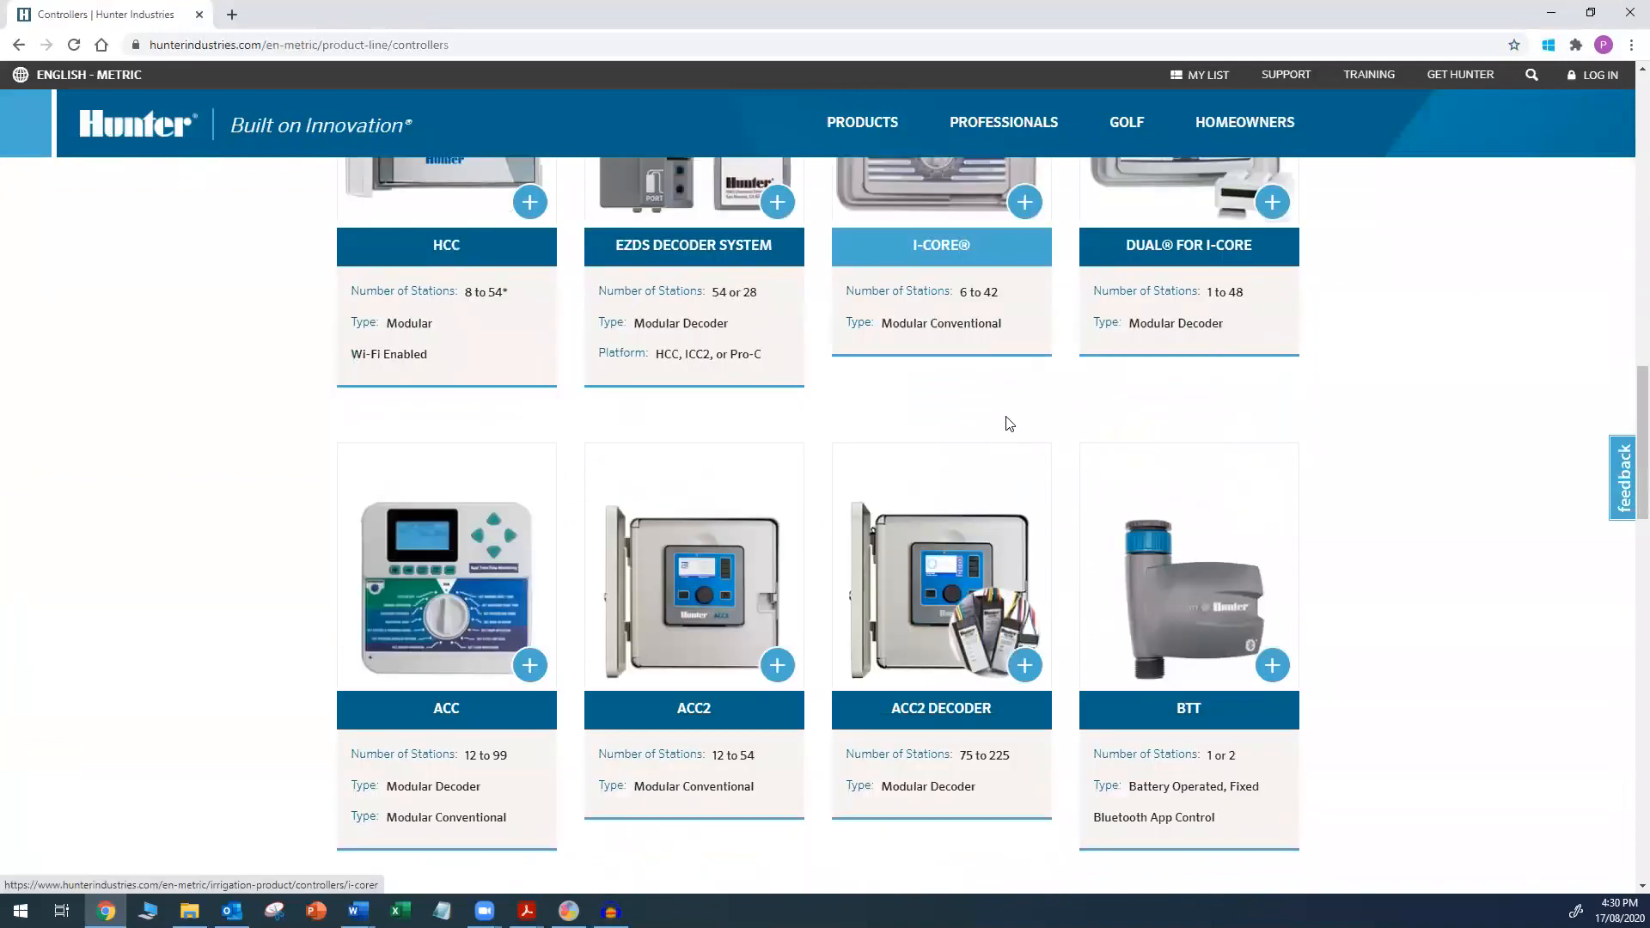
scroll("down", 3)
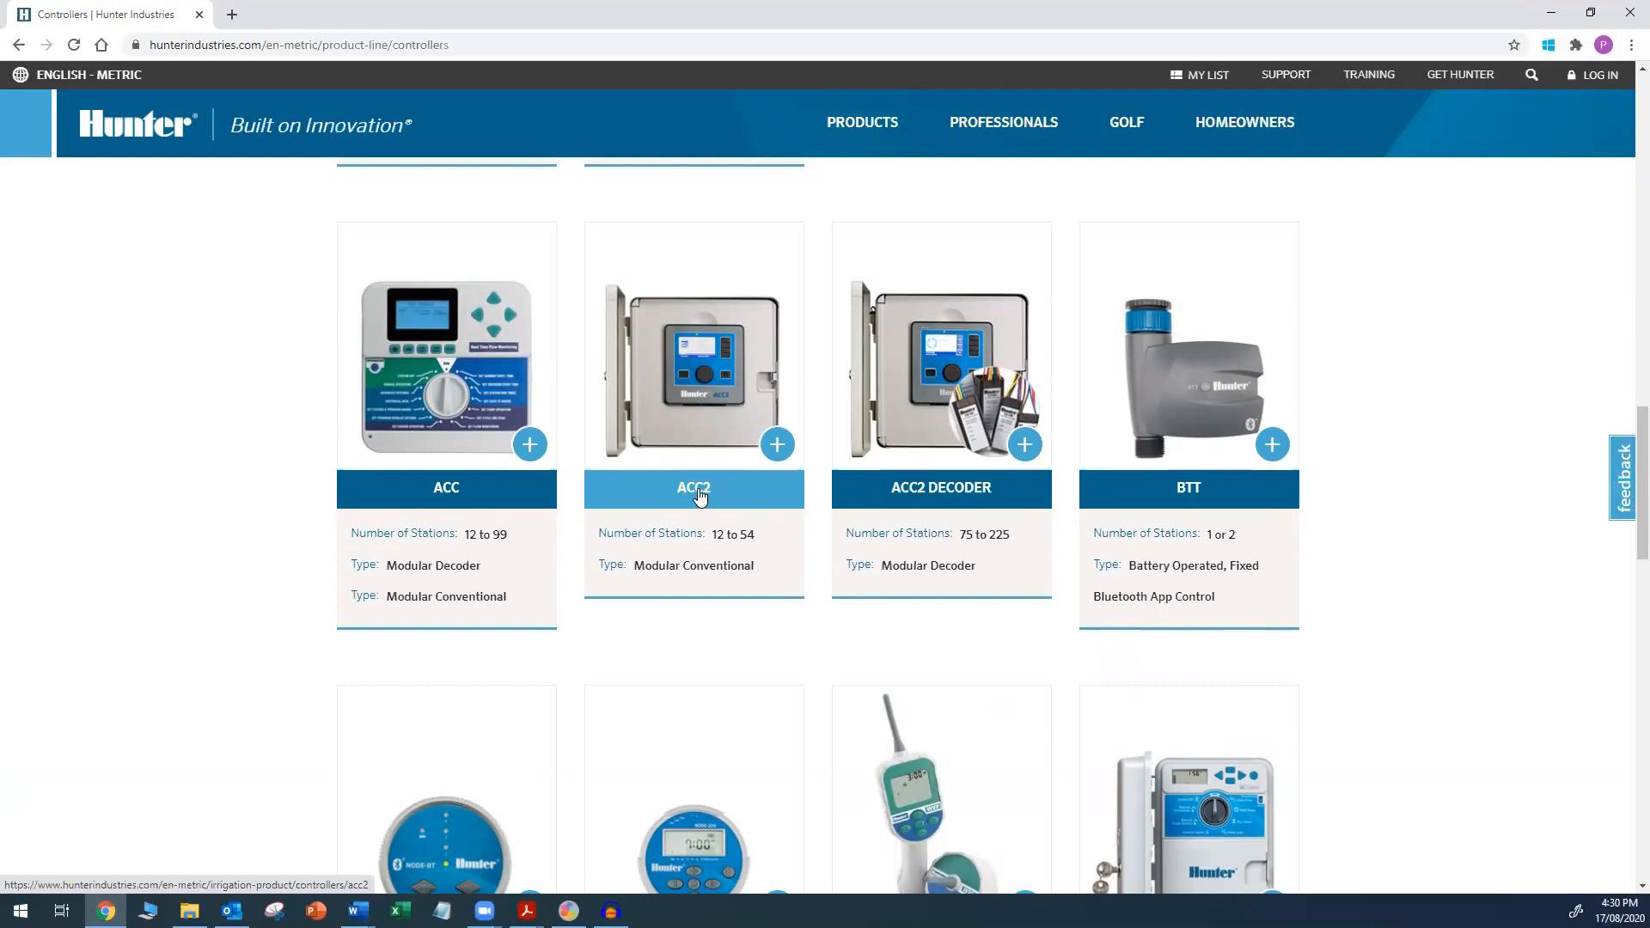
left_click(693, 486)
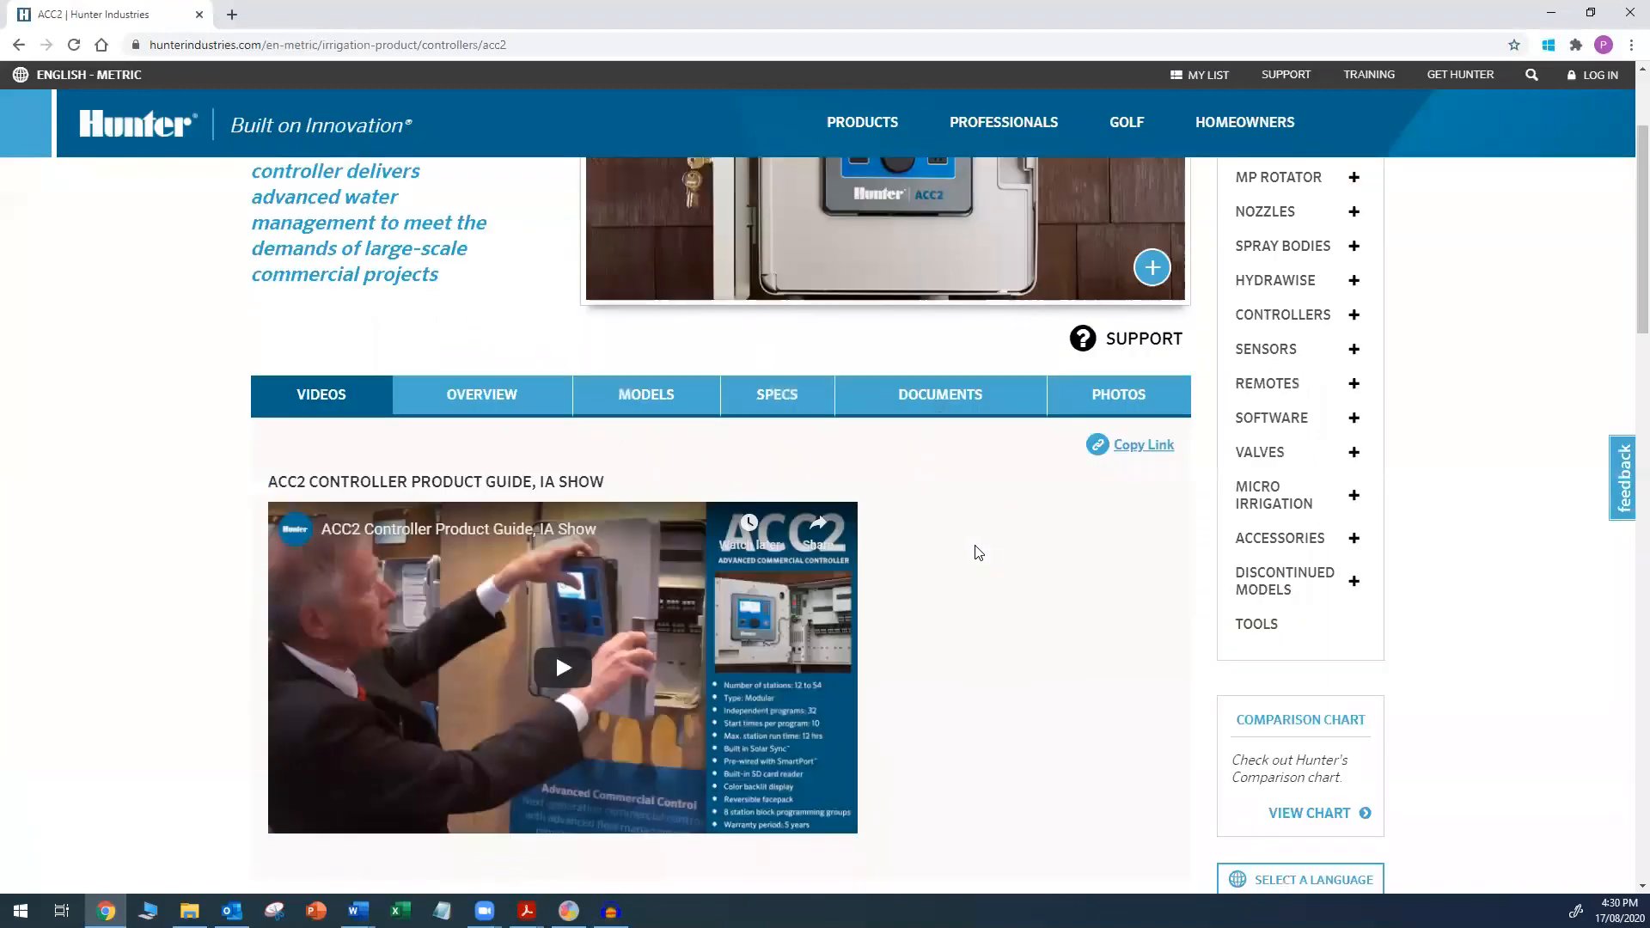
- Show the ACC2 documents and bring the Software Updates section into view
left_click(935, 394)
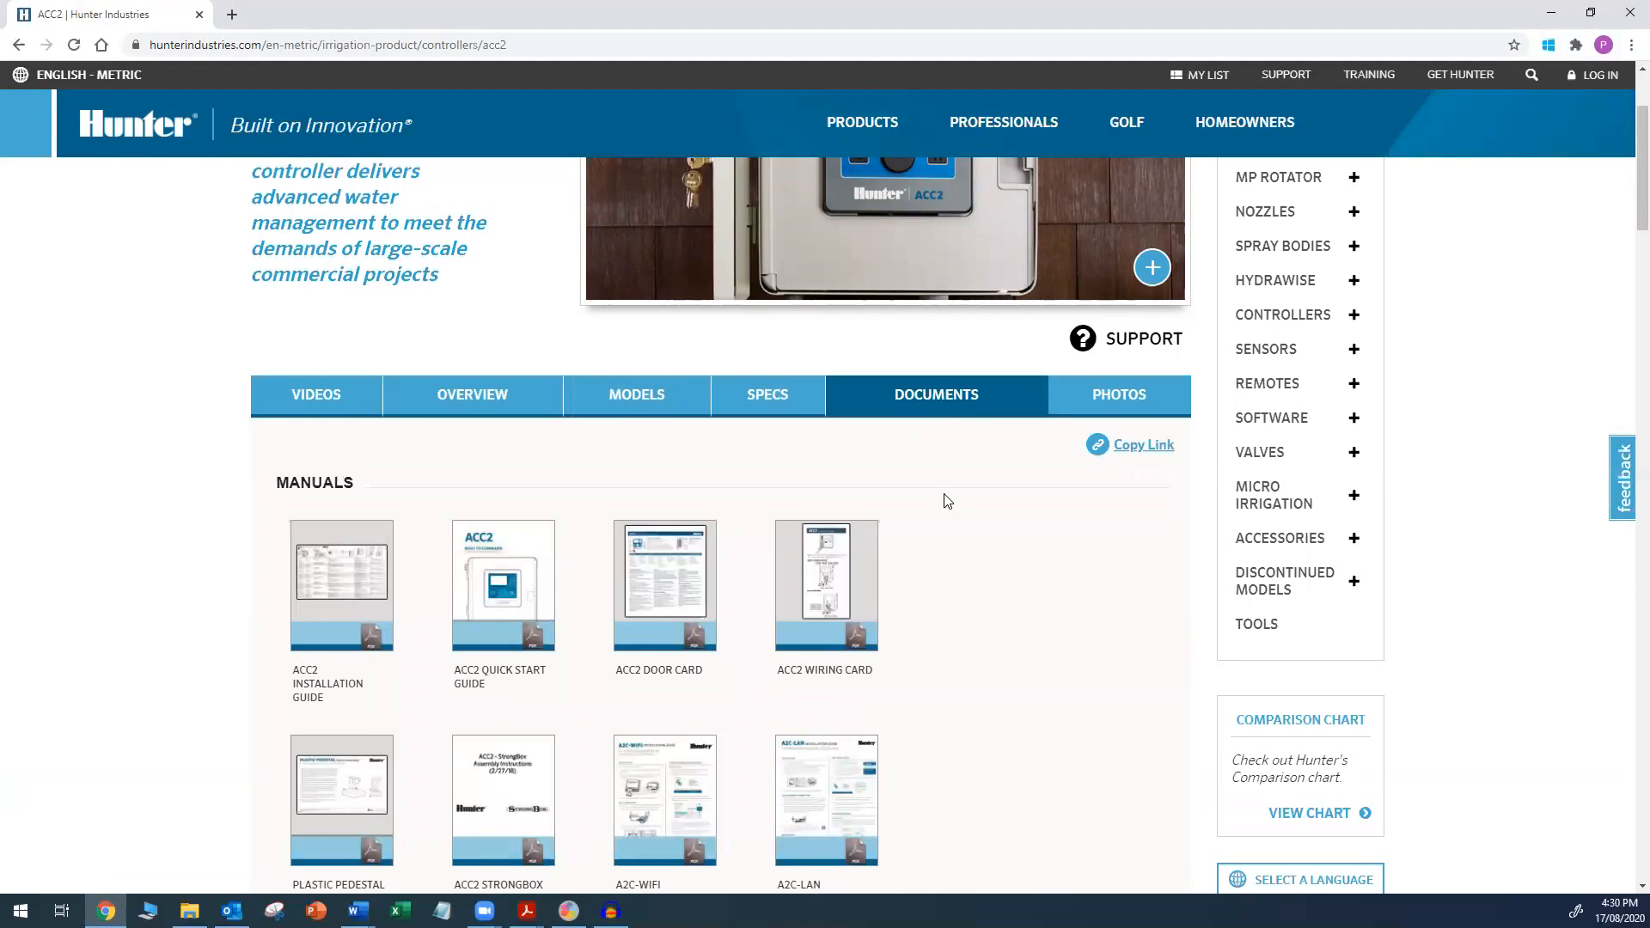
scroll("down", 3)
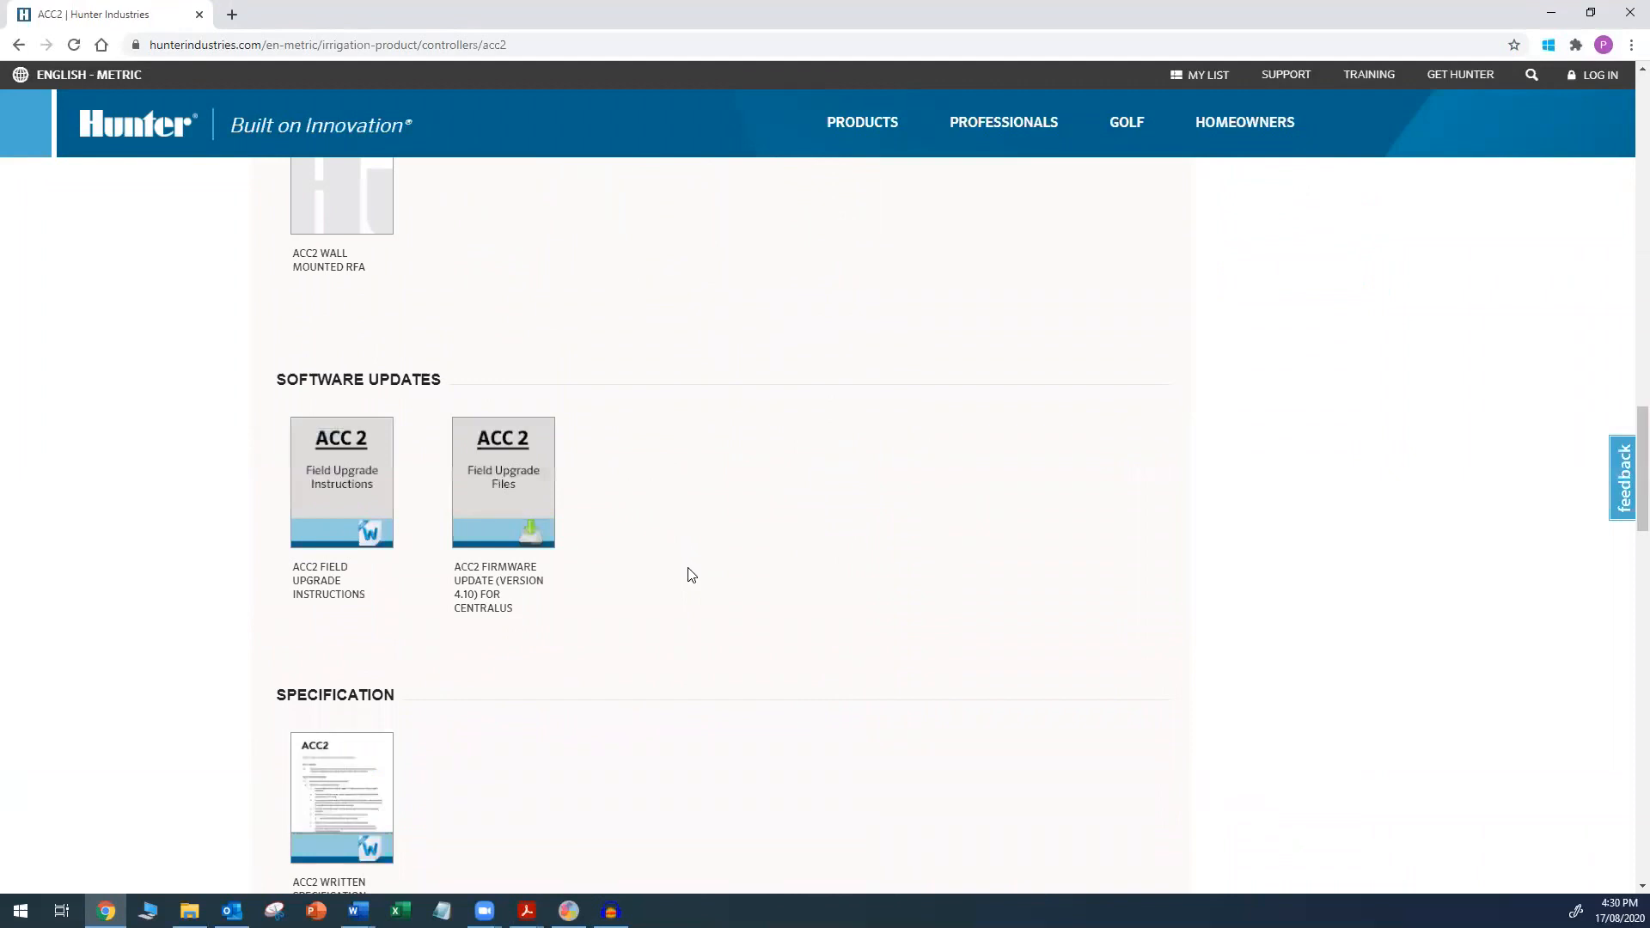
mouse_move(504, 481)
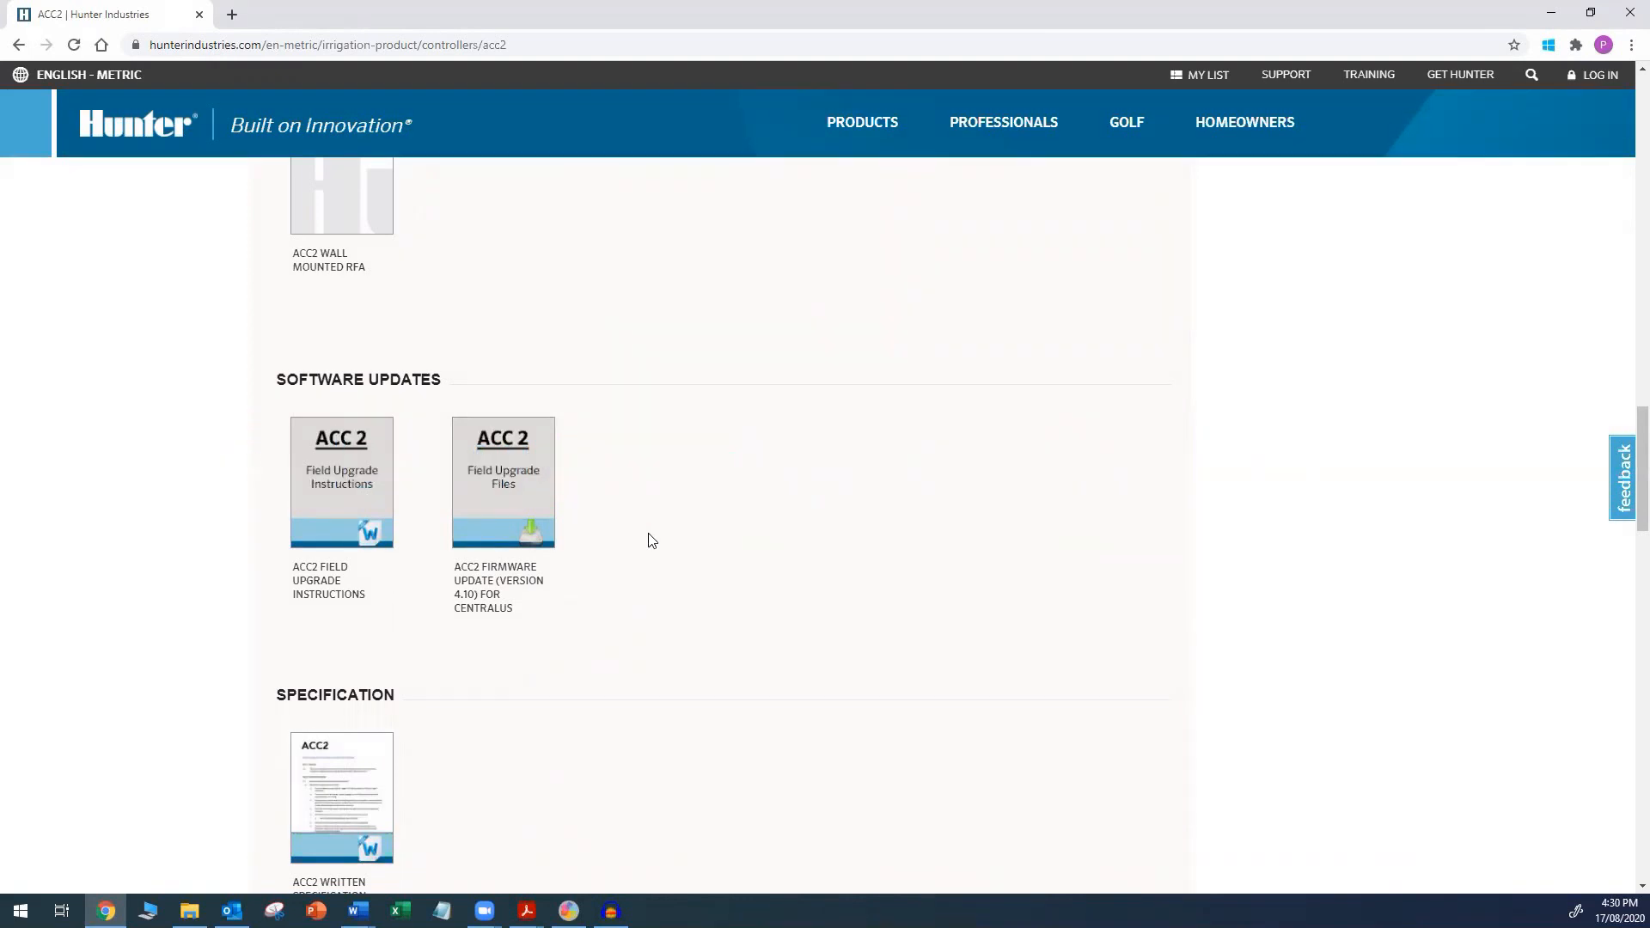
mouse_move(633, 564)
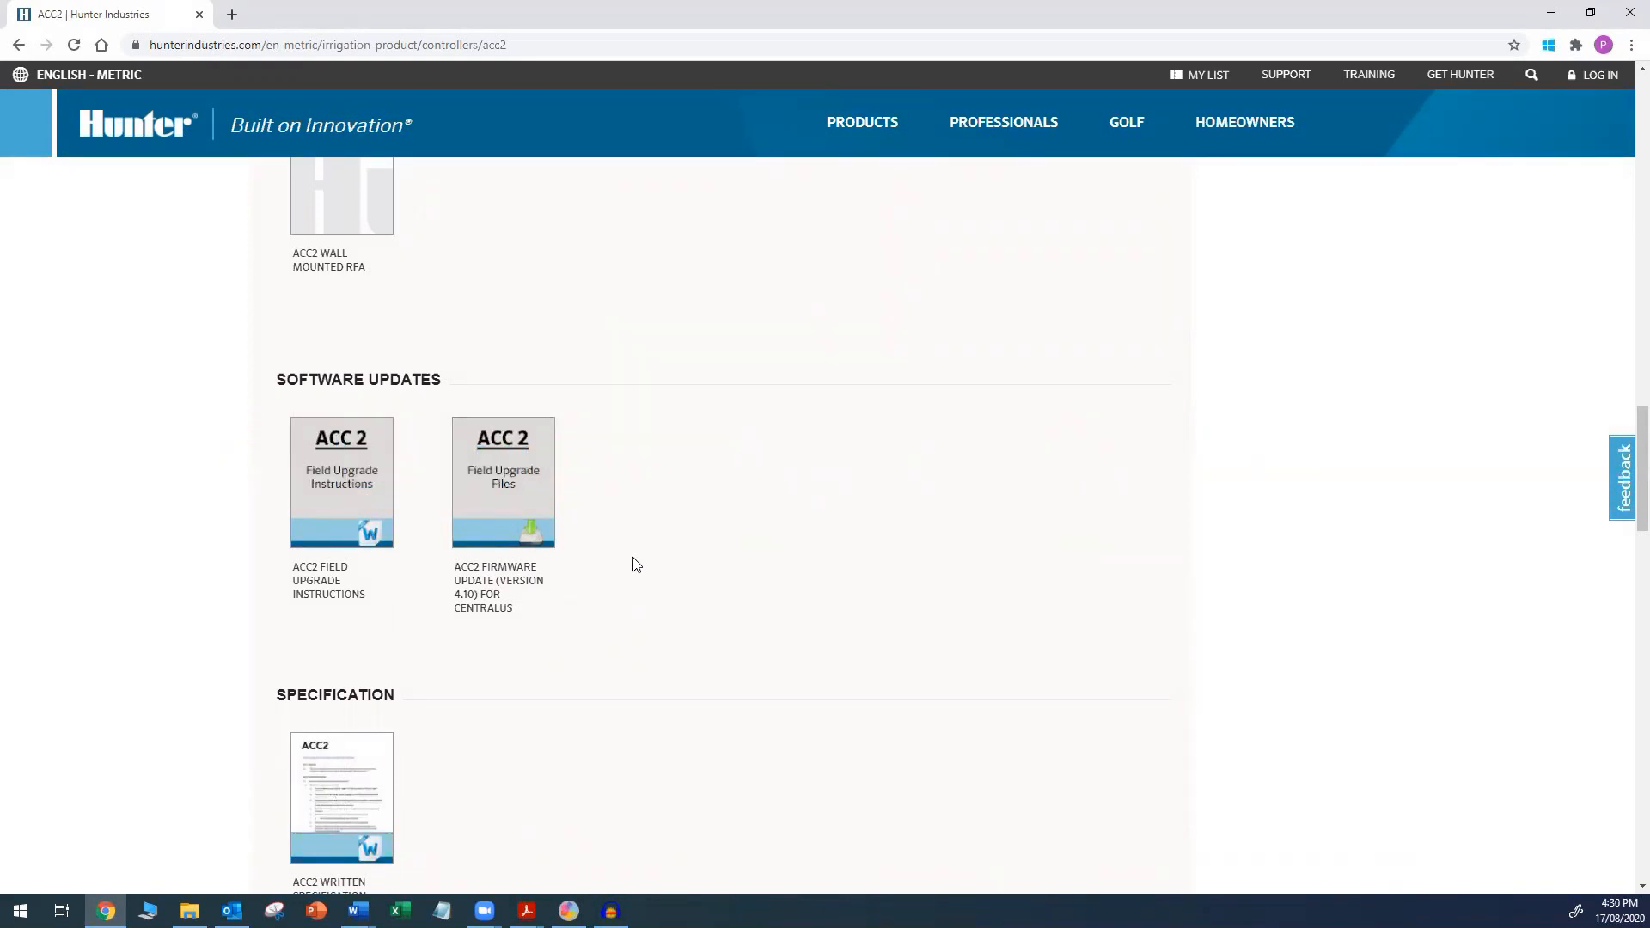
mouse_move(561, 627)
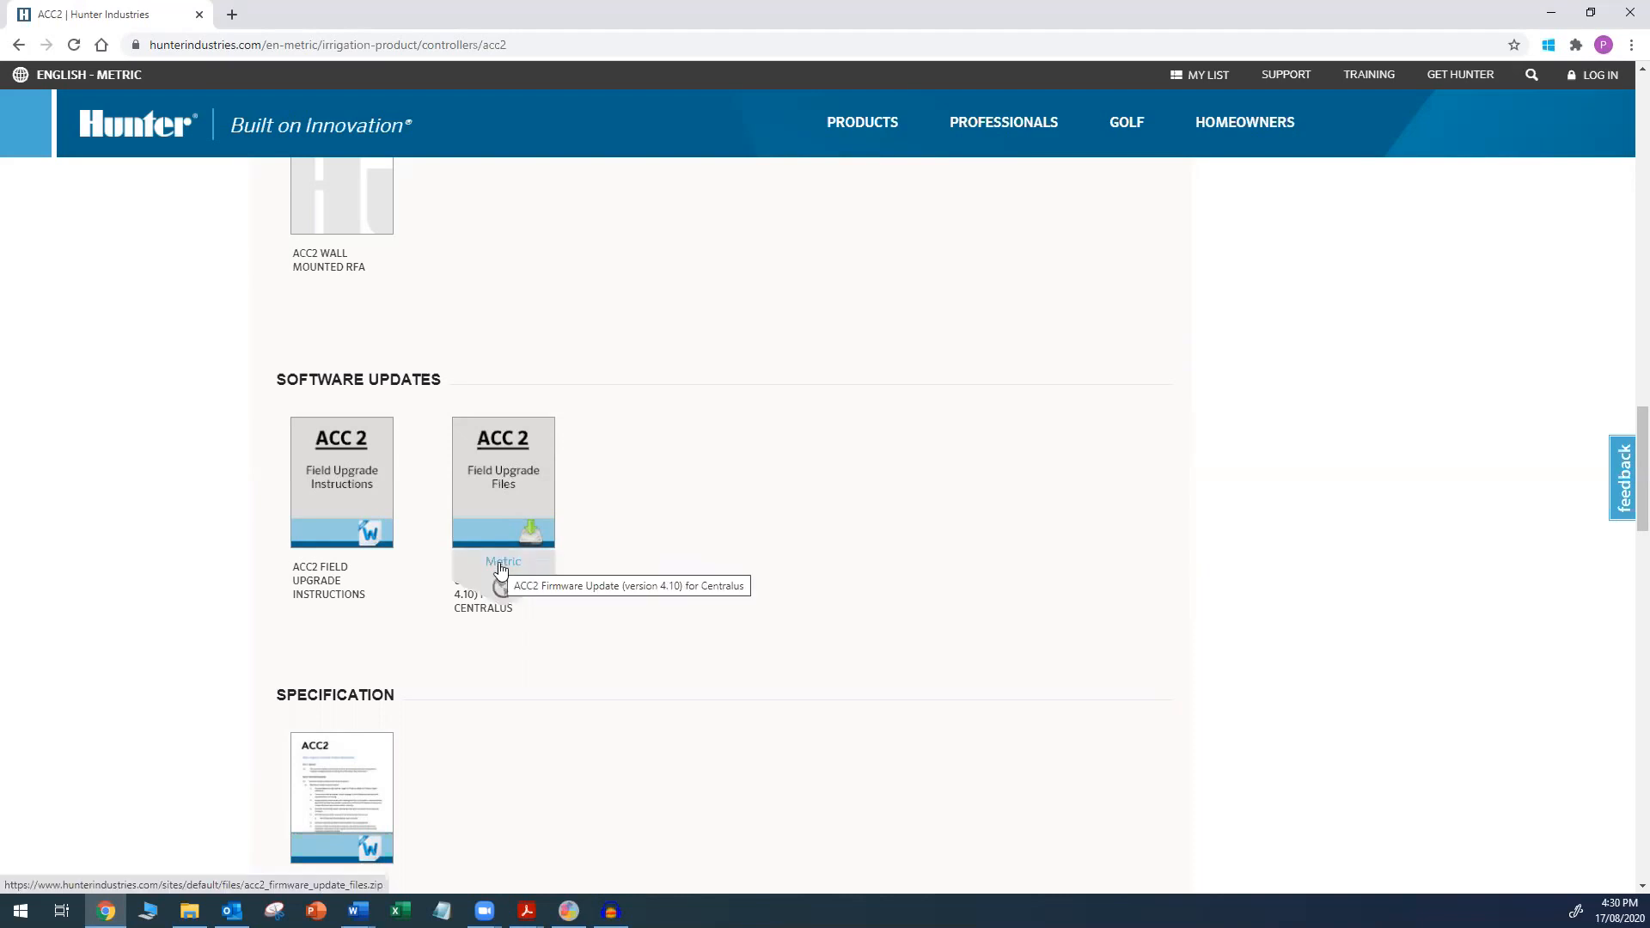
- Download the ACC2 Firmware Update (Version 4.10) zip and show its download options
left_click(502, 561)
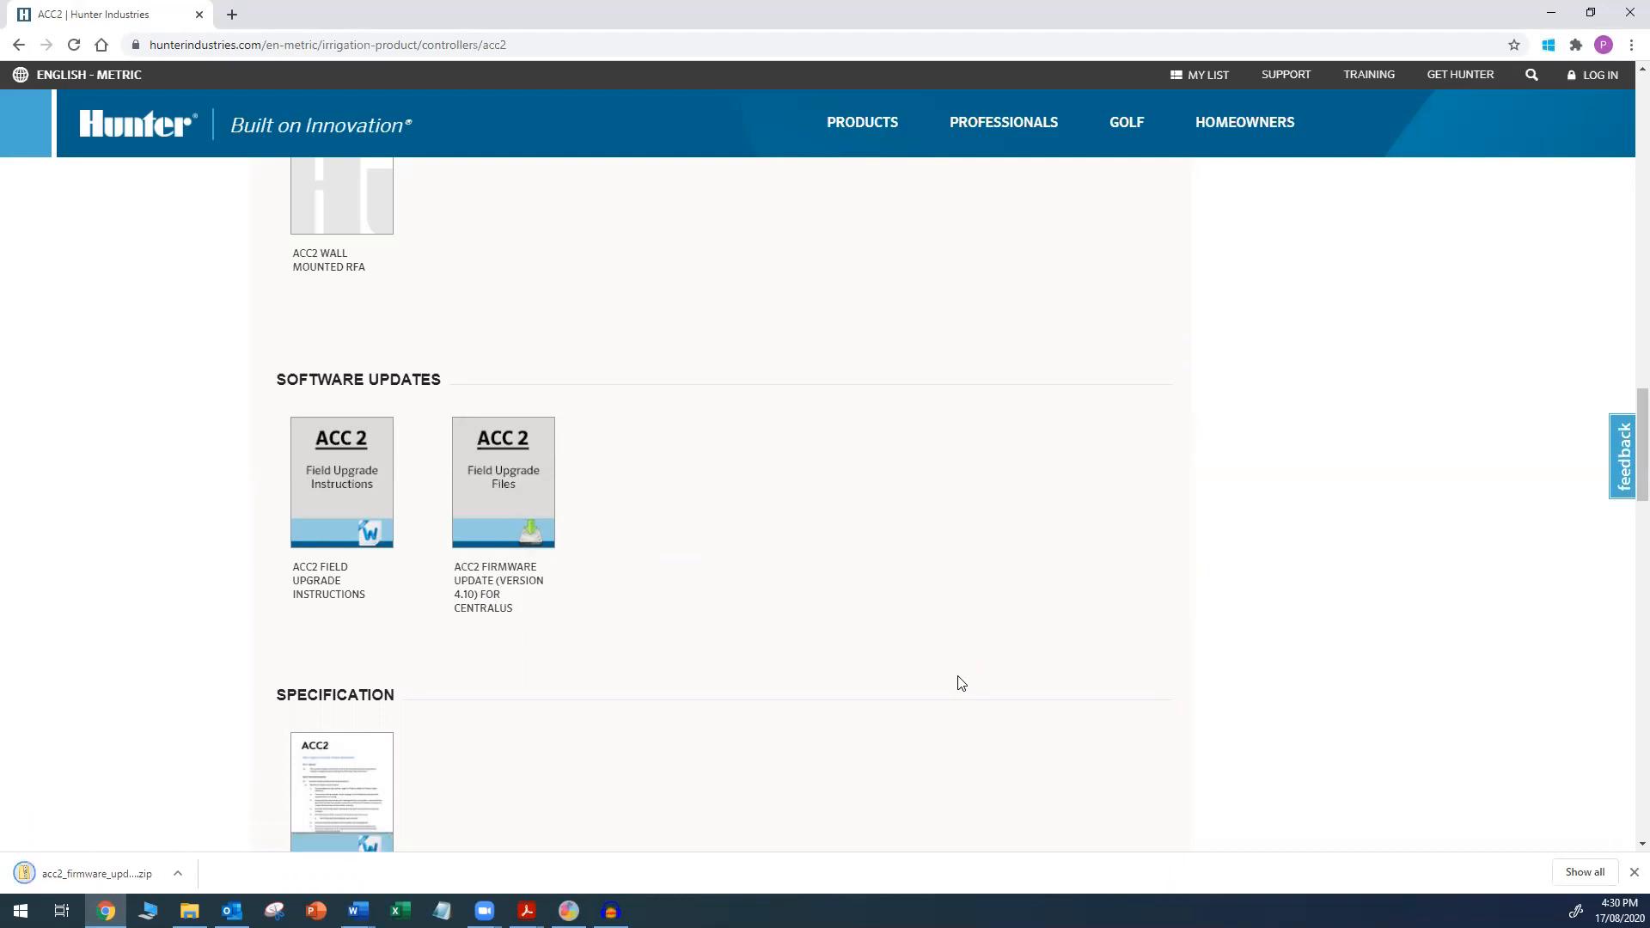
mouse_move(895, 722)
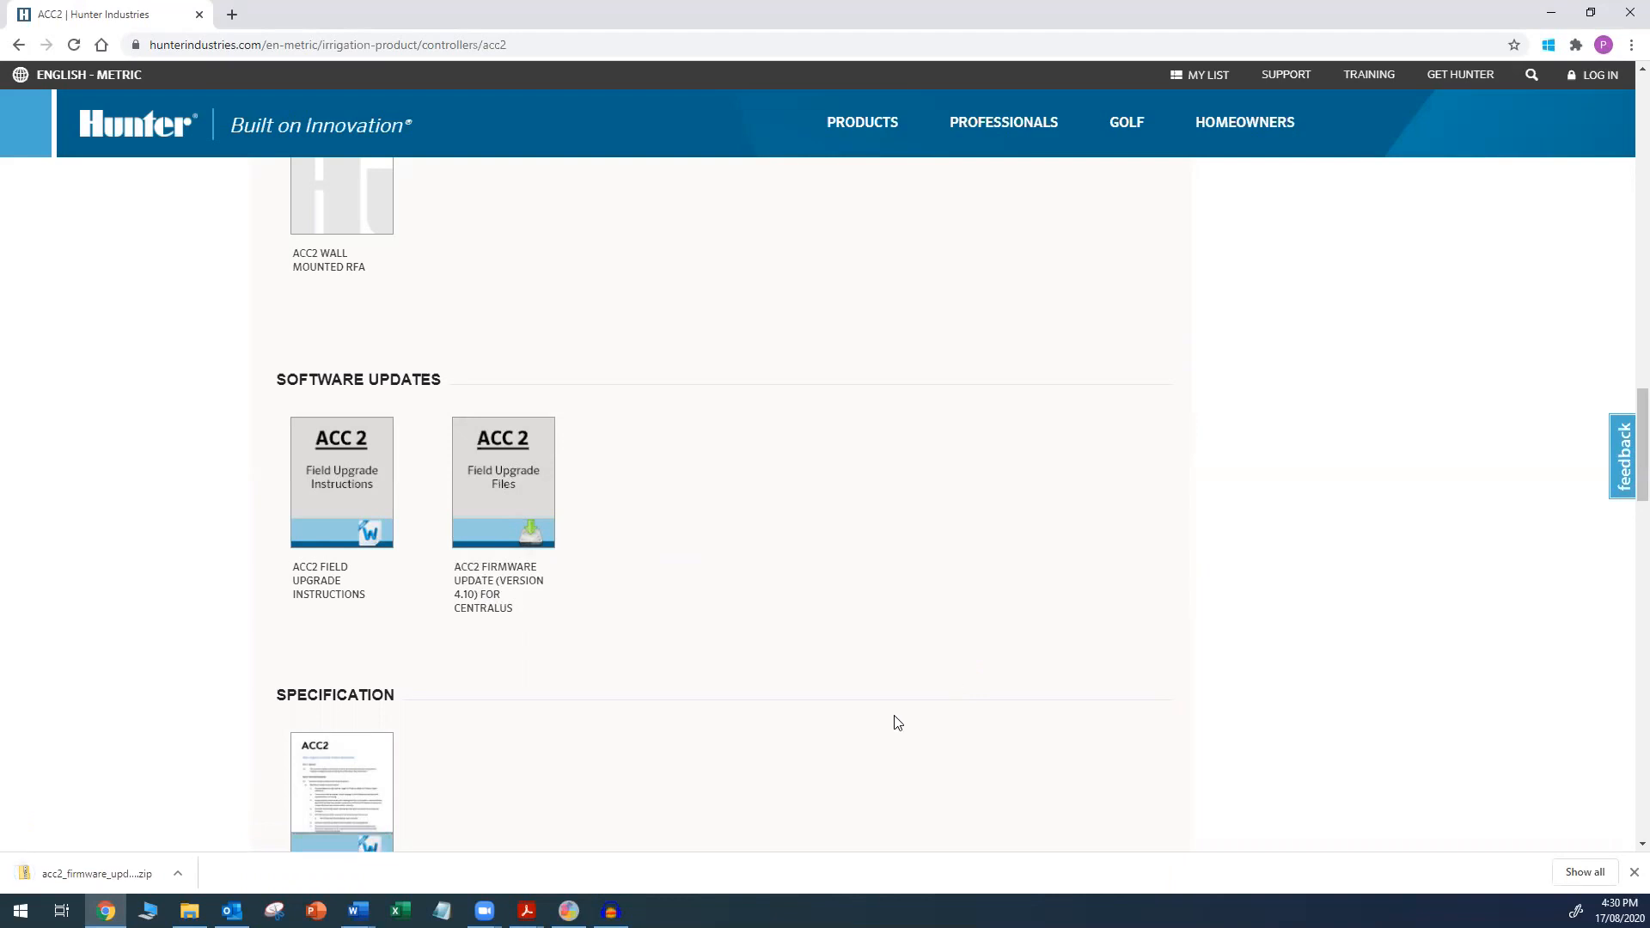
mouse_move(882, 738)
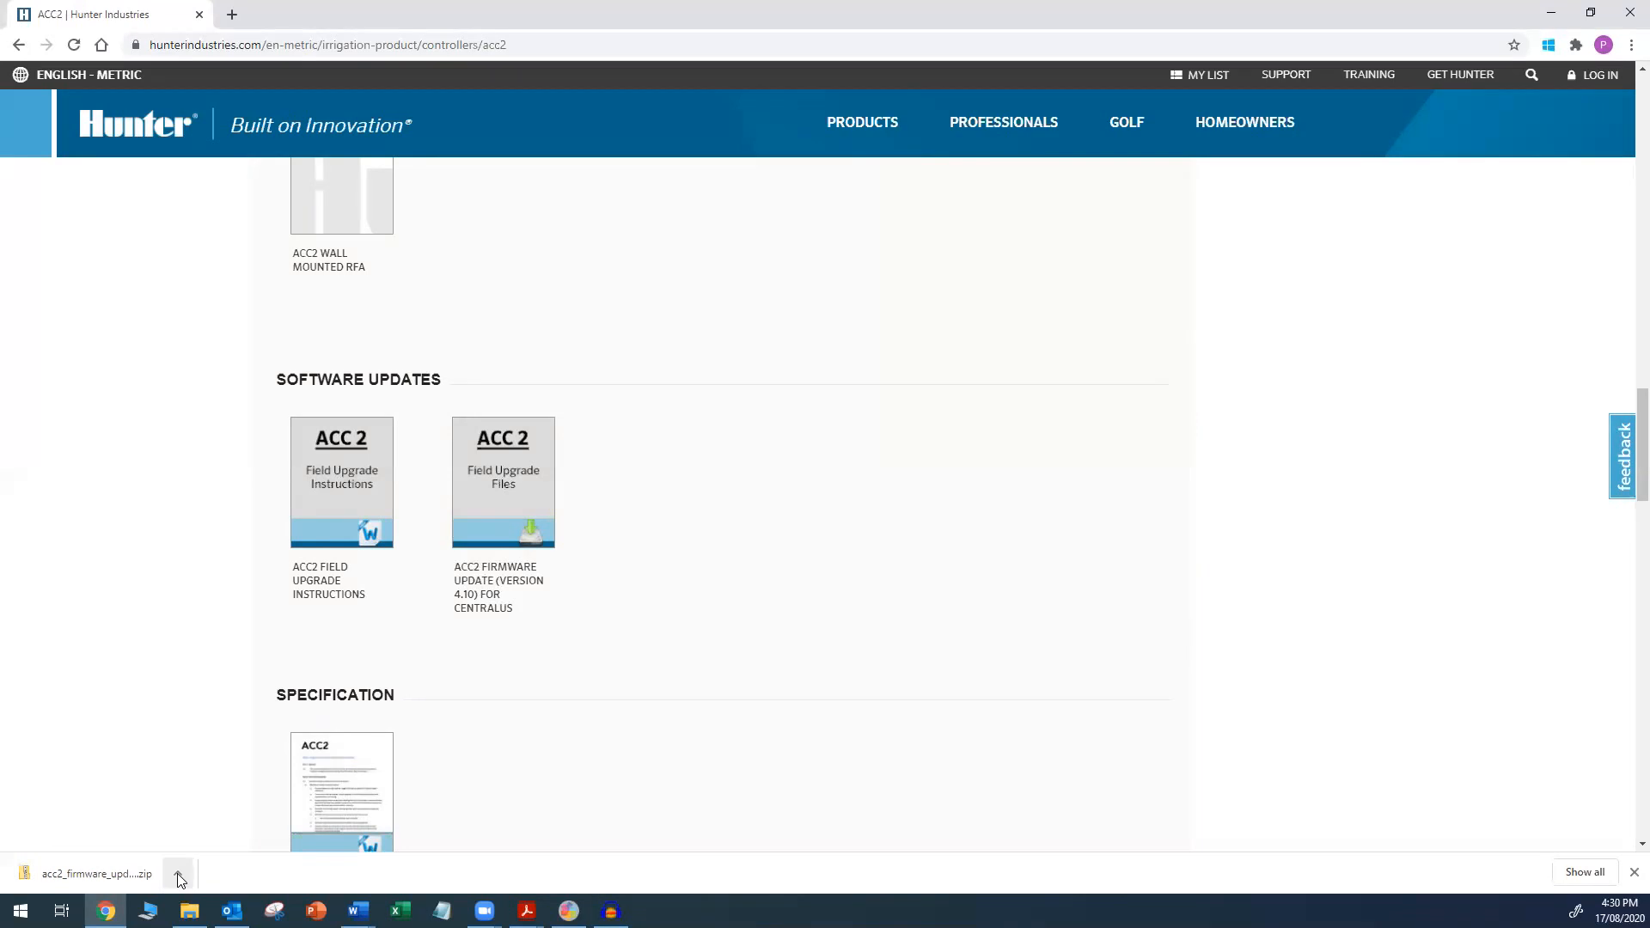
left_click(179, 879)
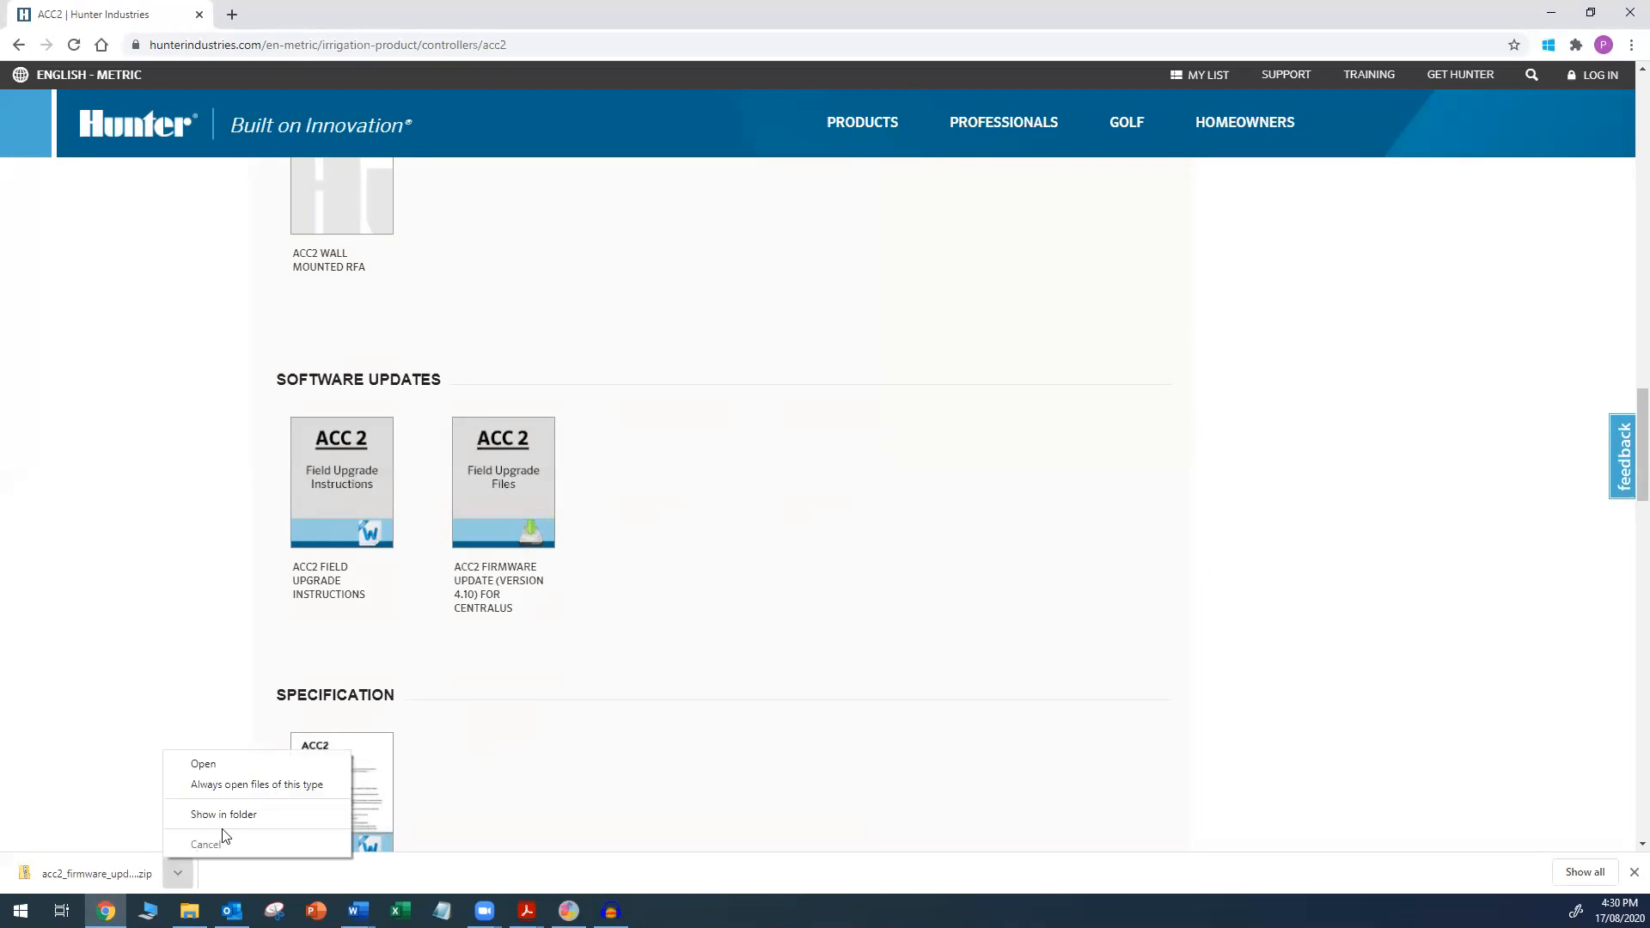
- Show the downloaded zip in its folder and open it with Compressed Folder Tools
left_click(206, 842)
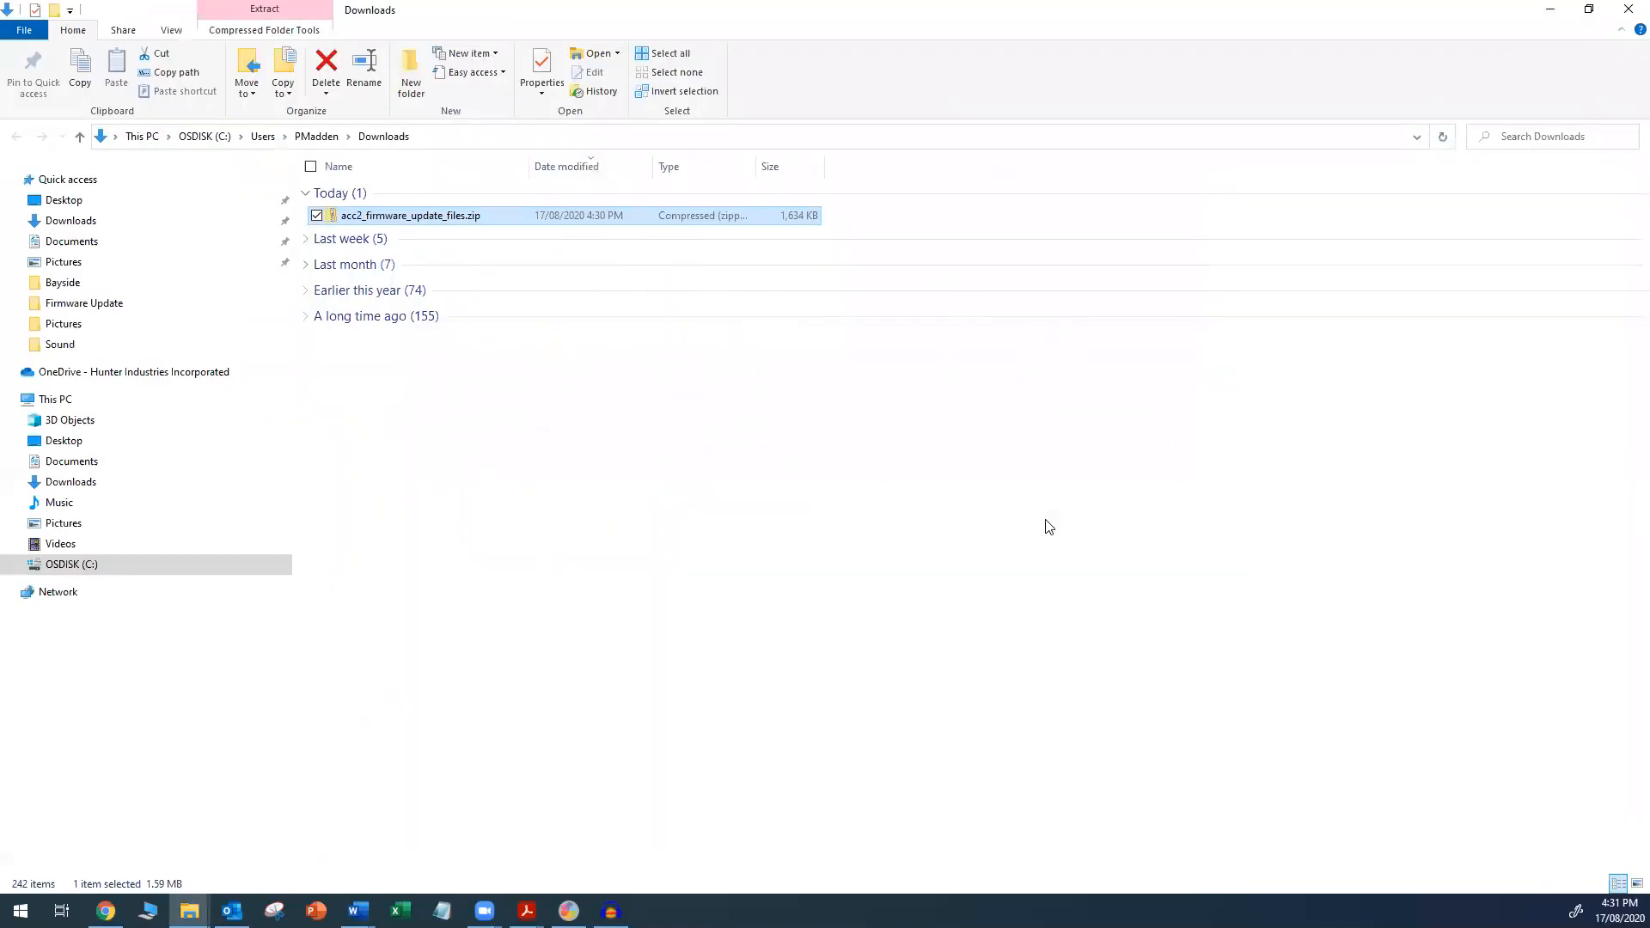
mouse_move(907, 573)
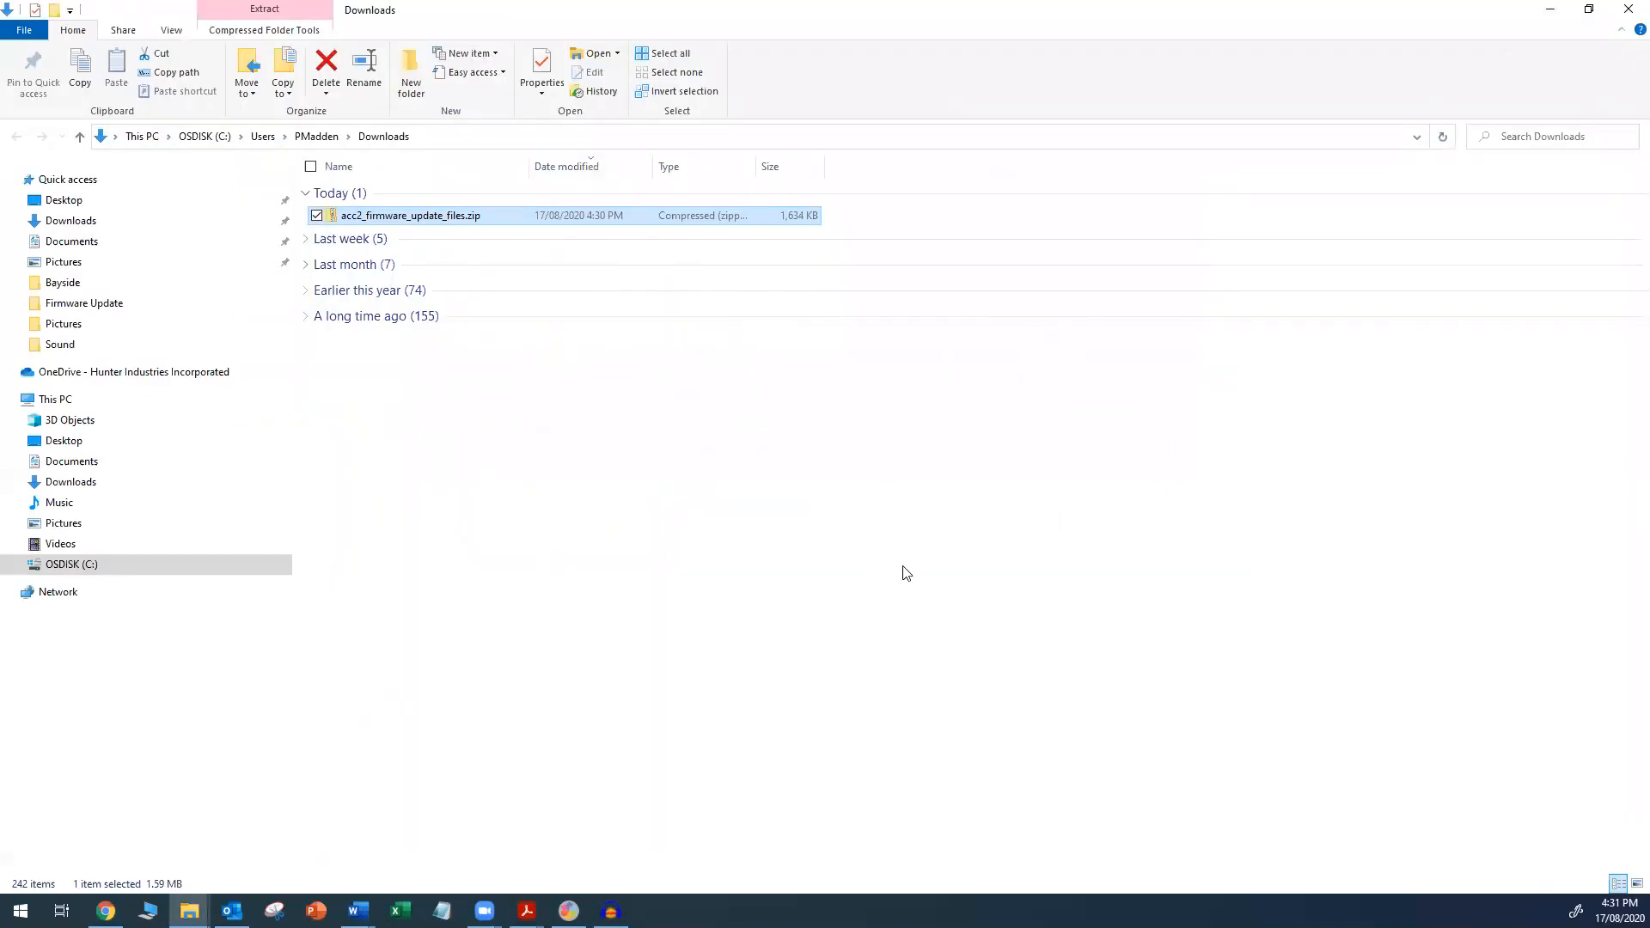
mouse_move(442, 239)
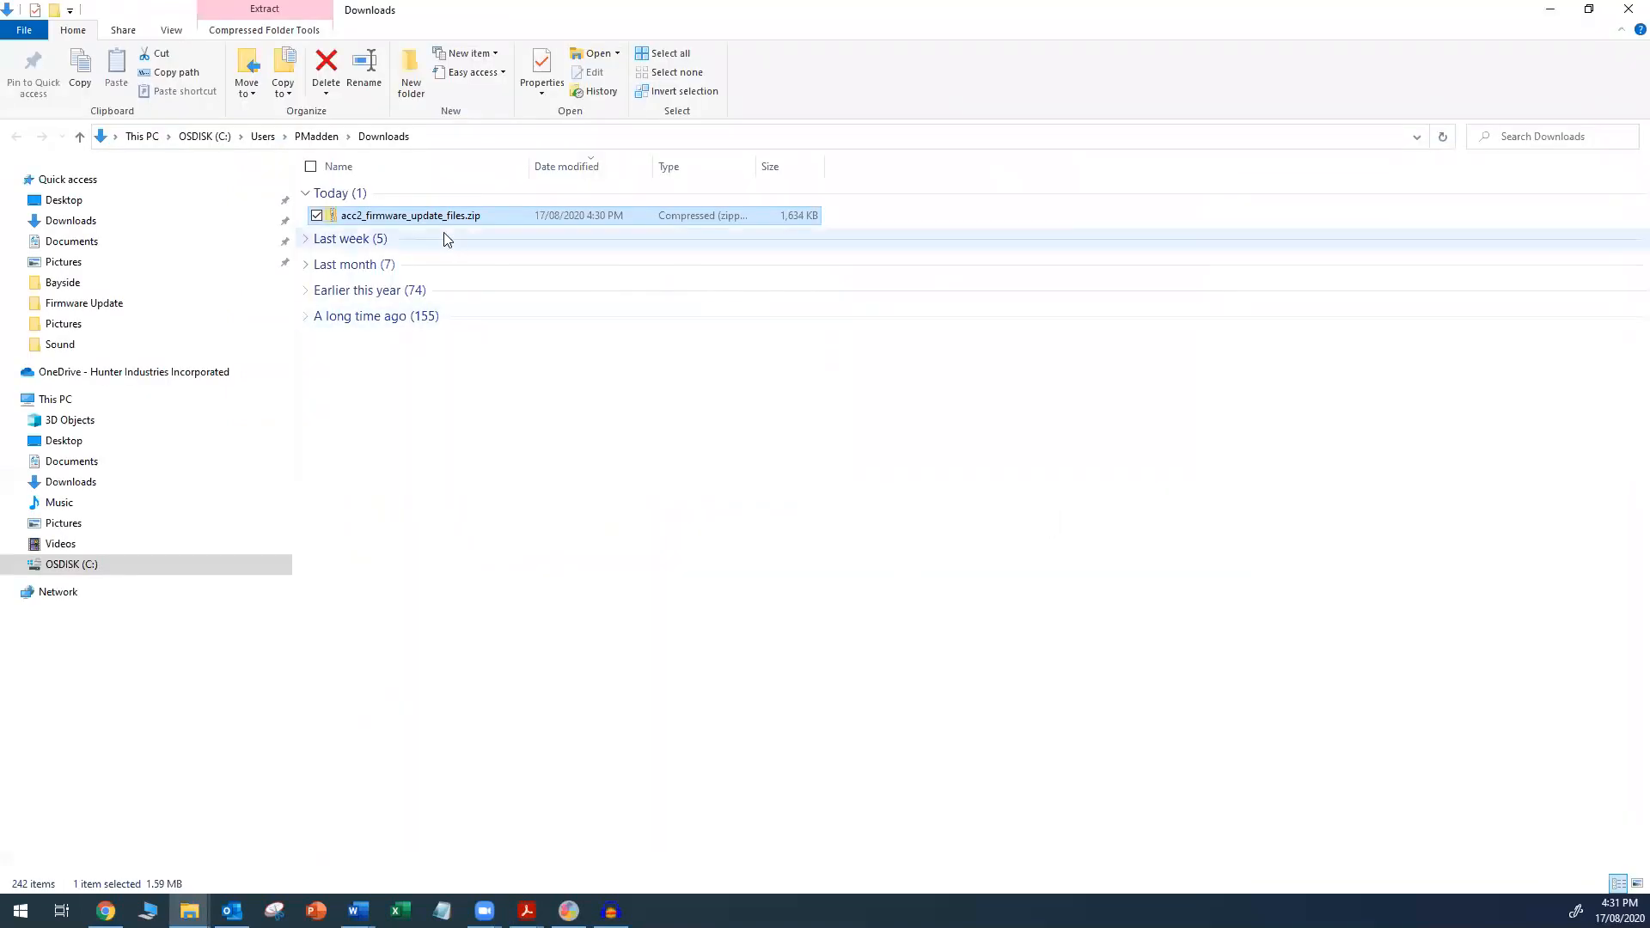
double_click(409, 215)
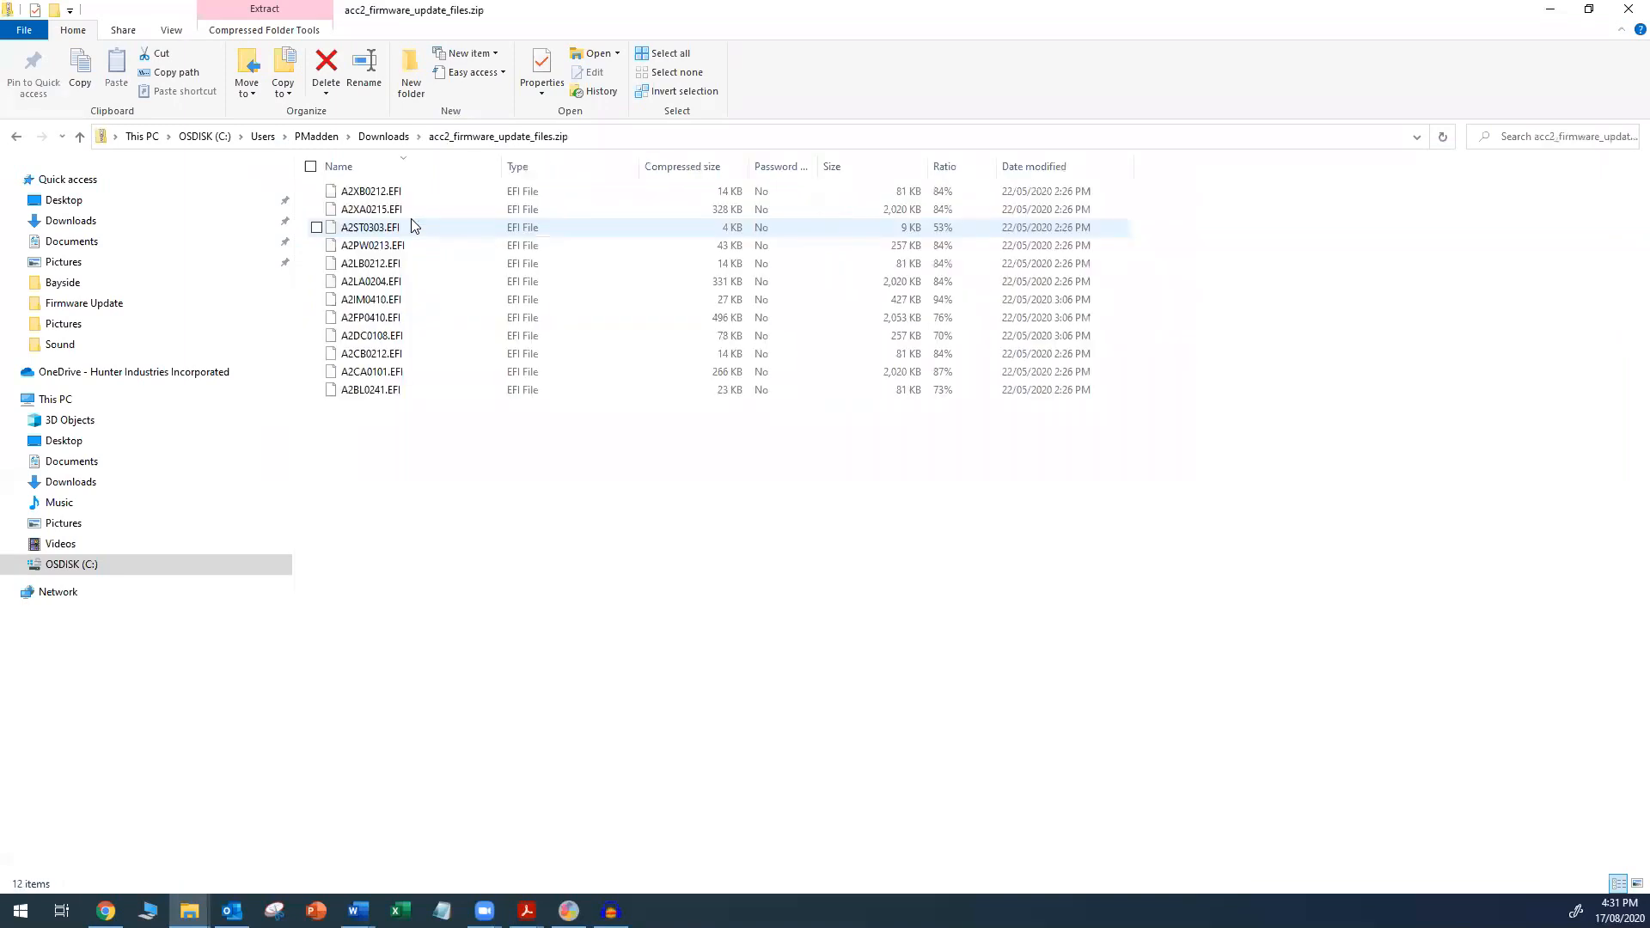
left_click(265, 29)
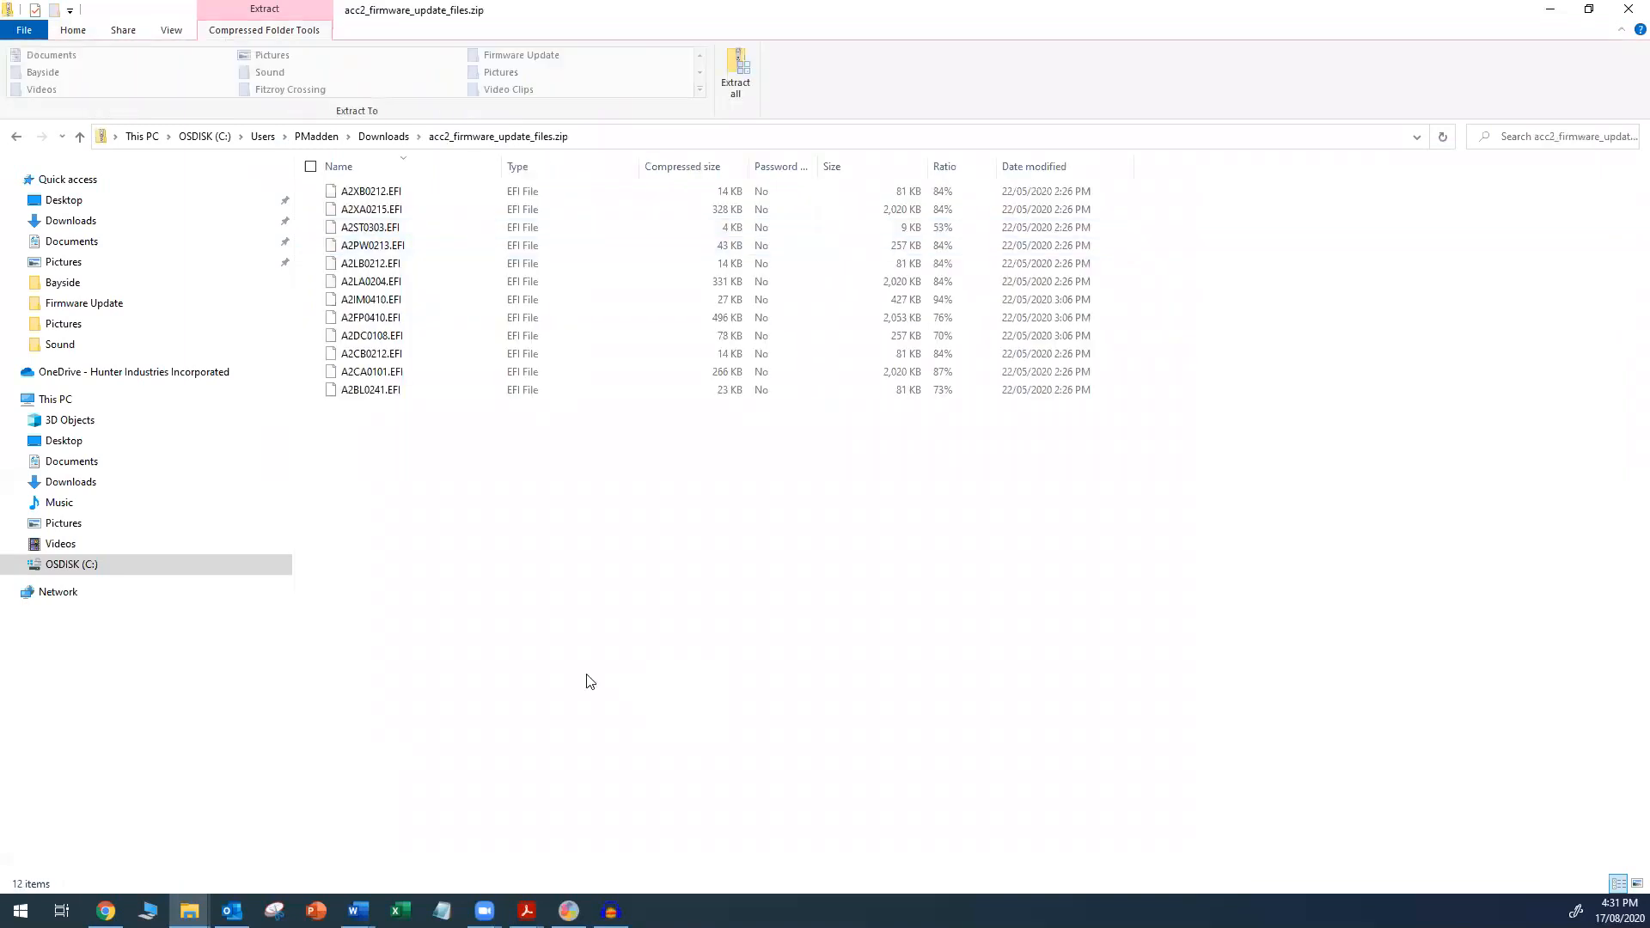
mouse_move(347, 481)
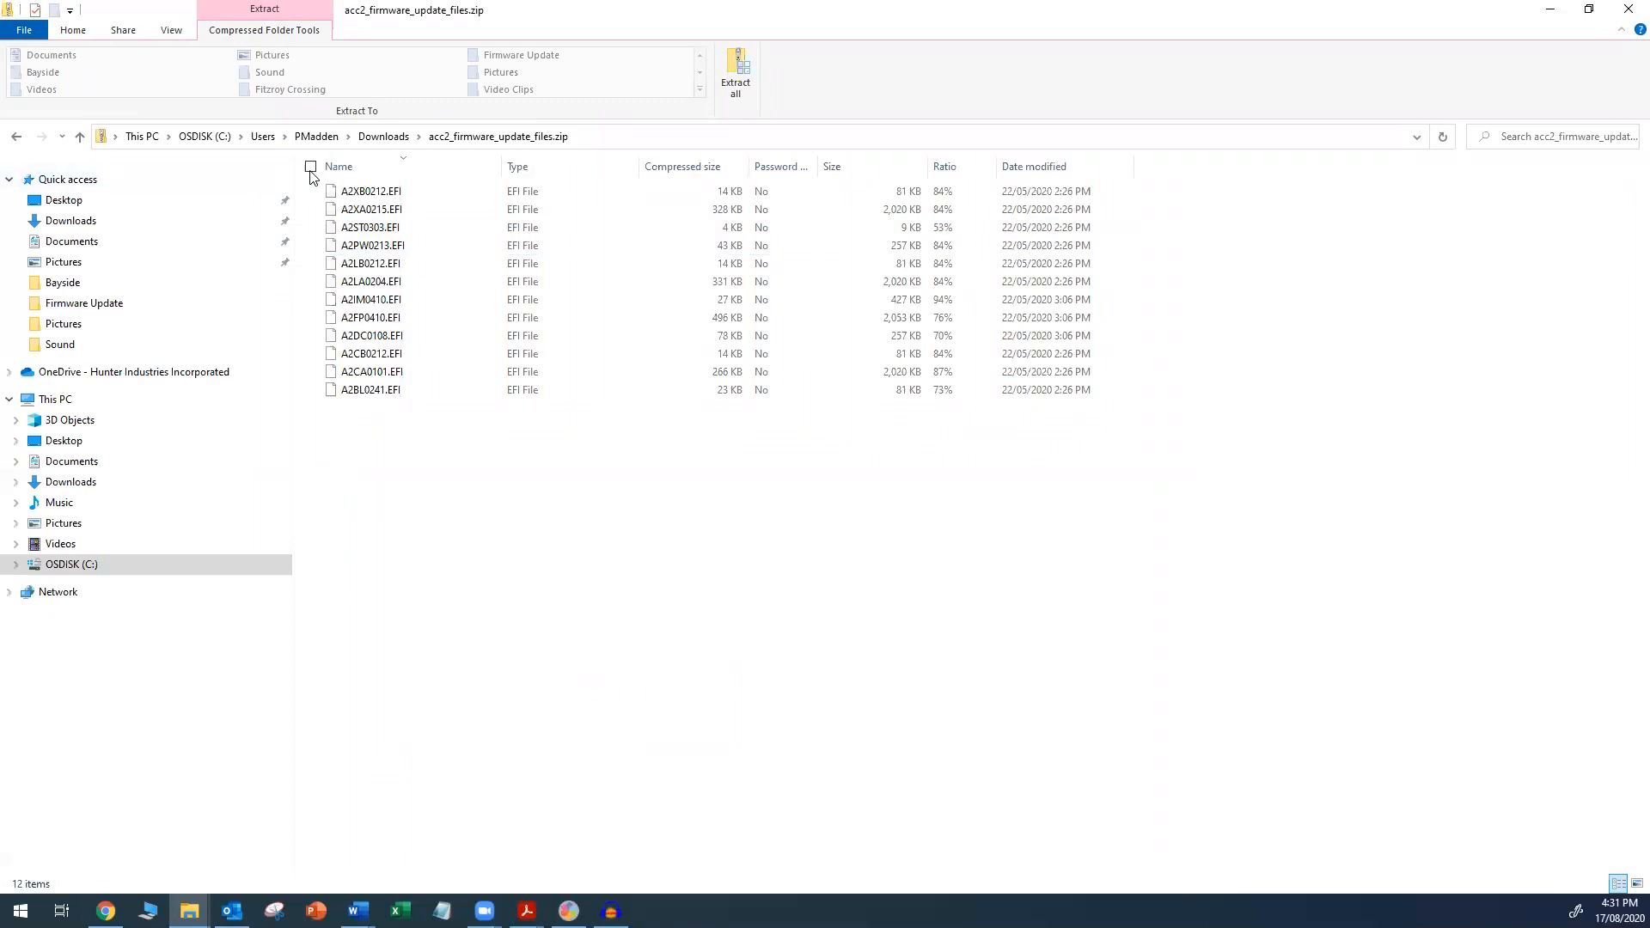
- Select all twelve EFI files inside the firmware zip
left_click(312, 166)
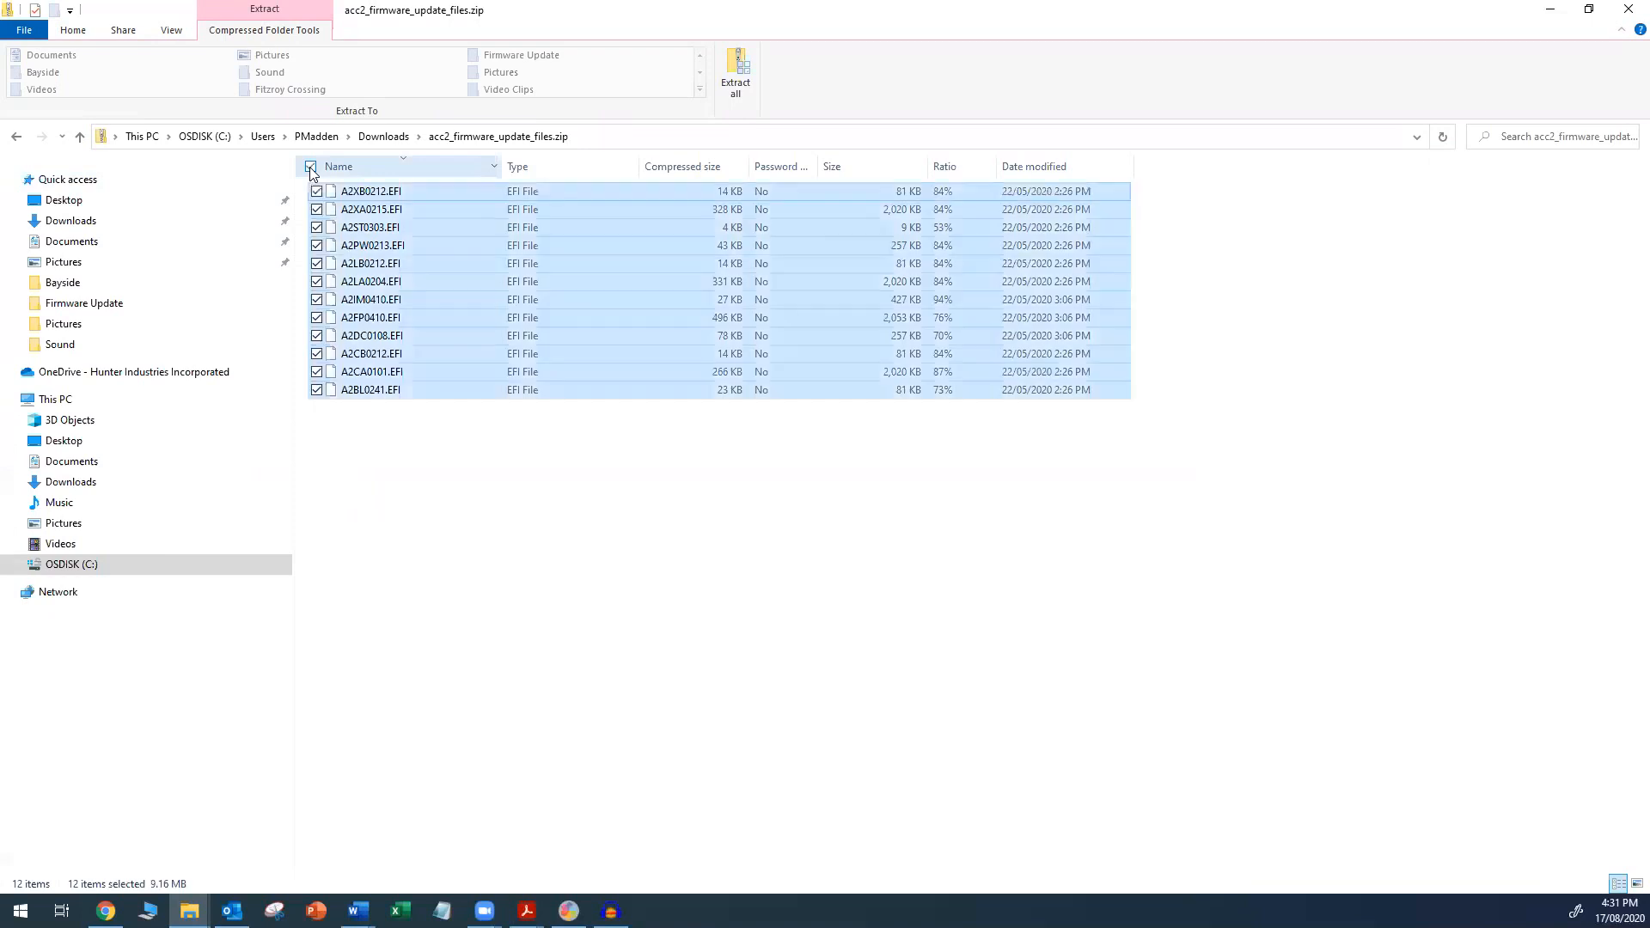
left_click(309, 167)
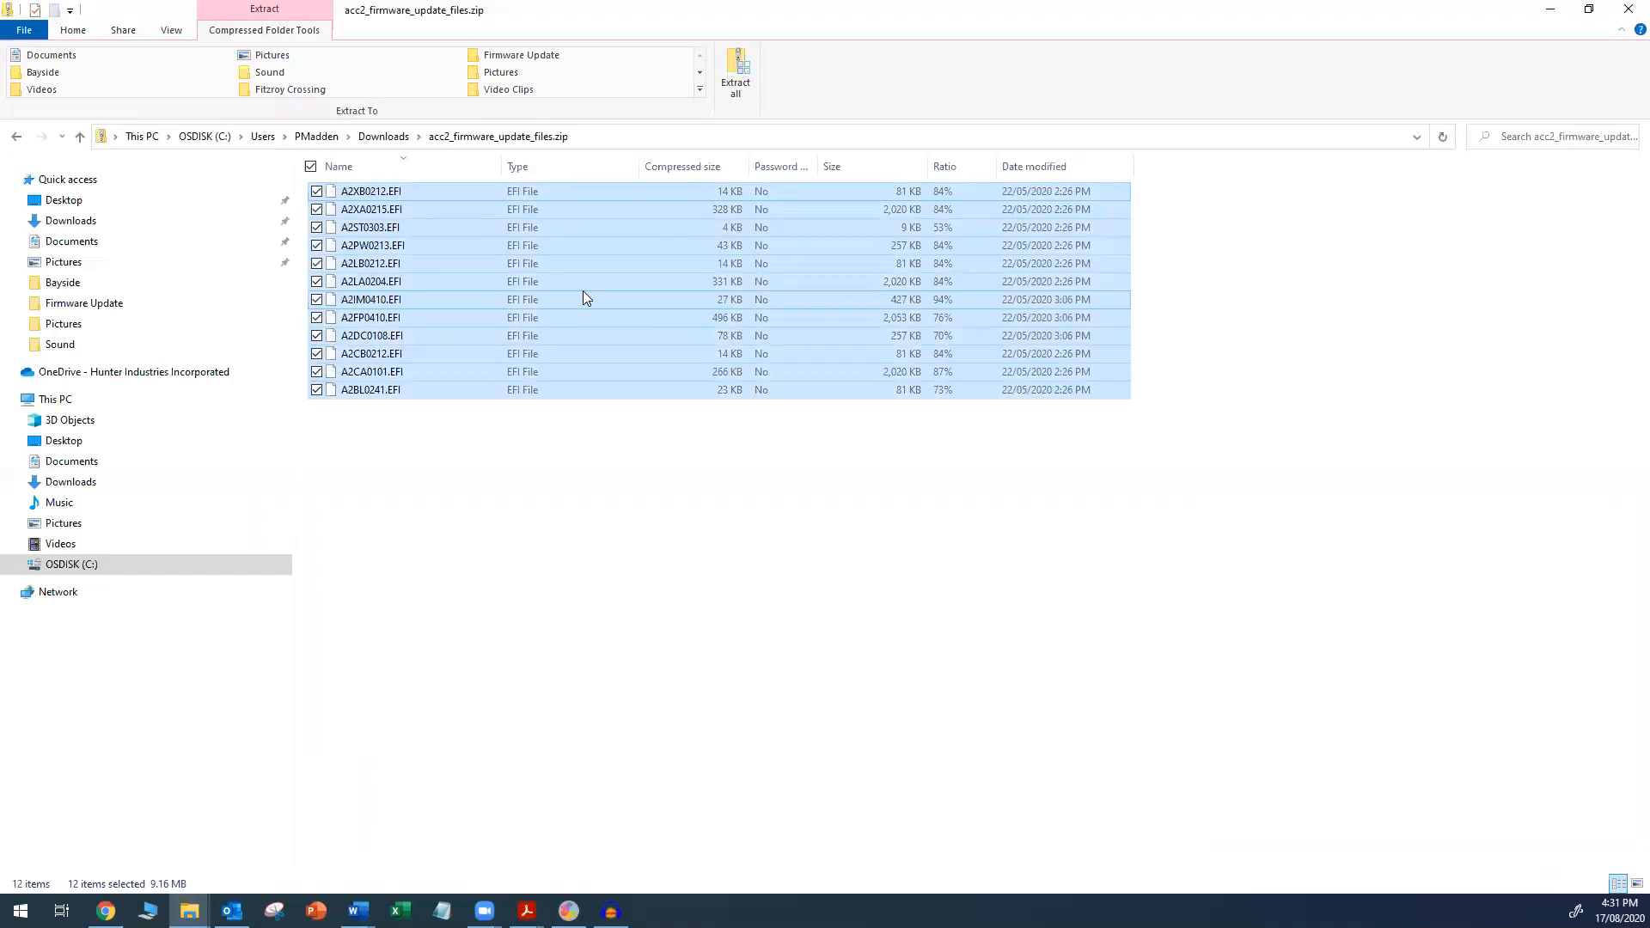
mouse_move(584, 294)
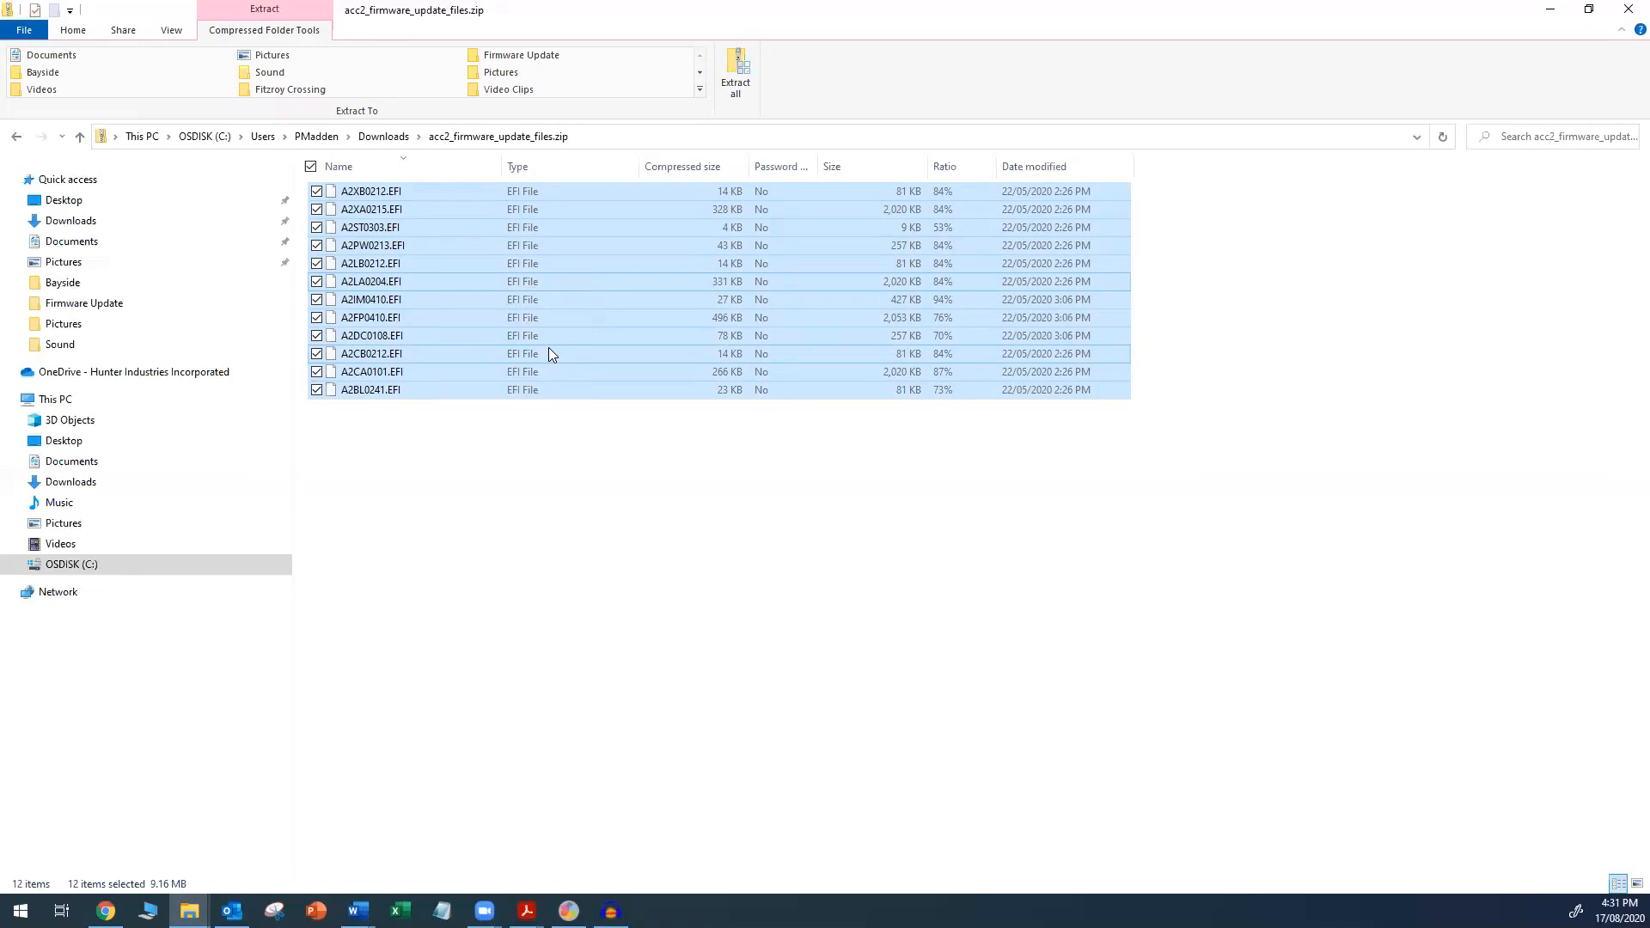
mouse_move(538, 345)
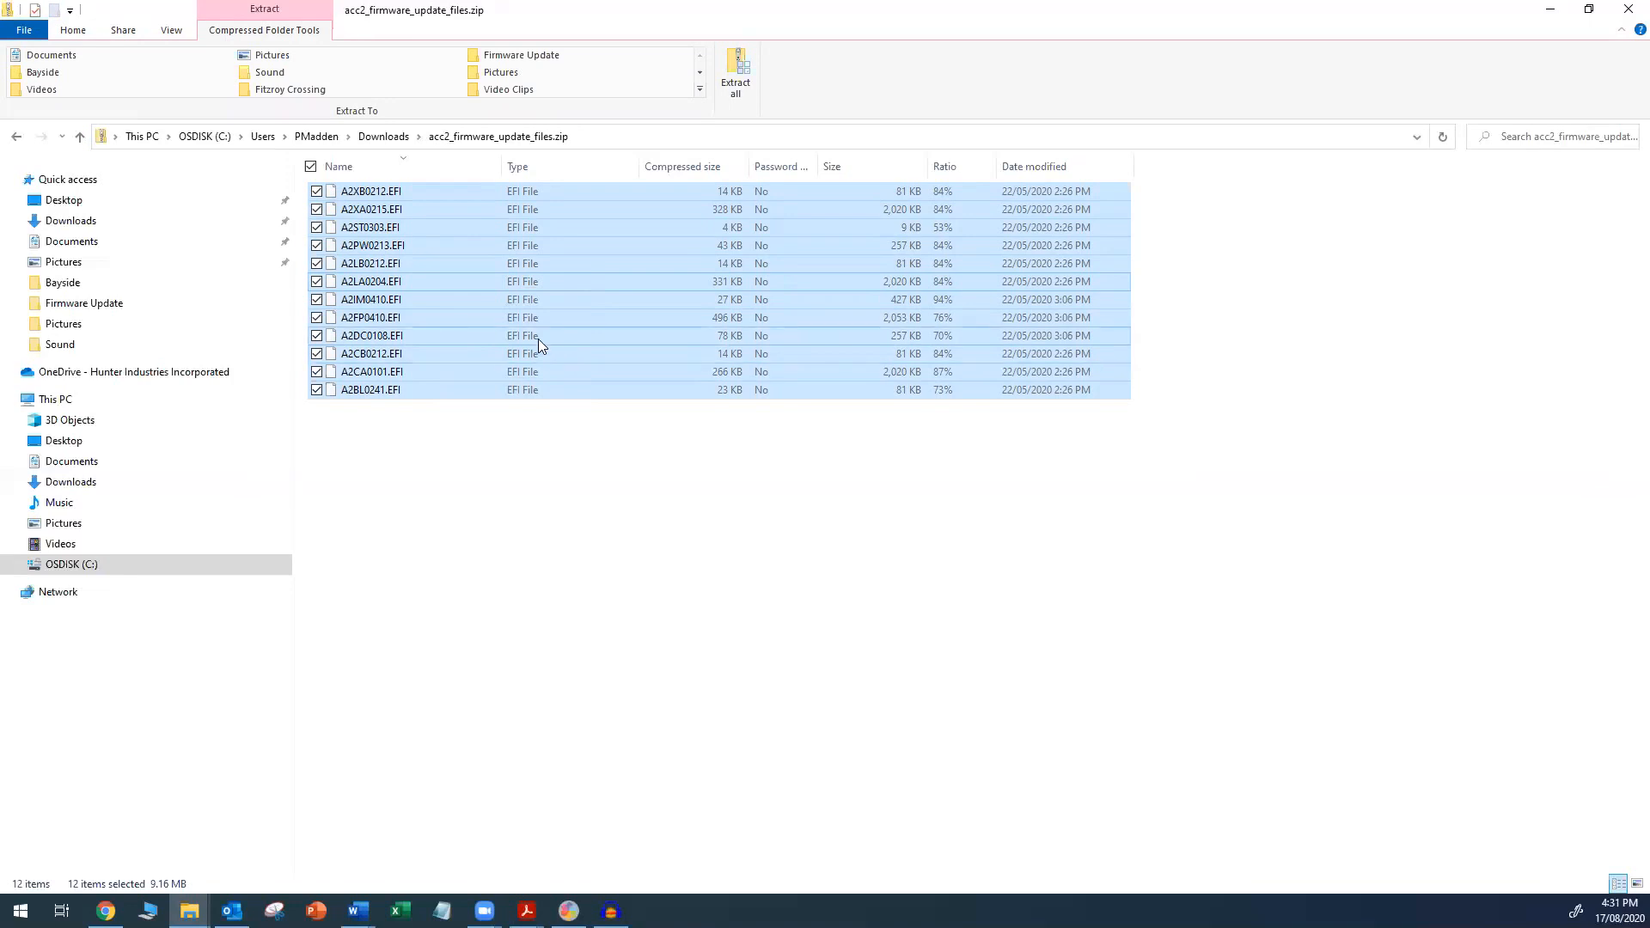
mouse_move(673, 531)
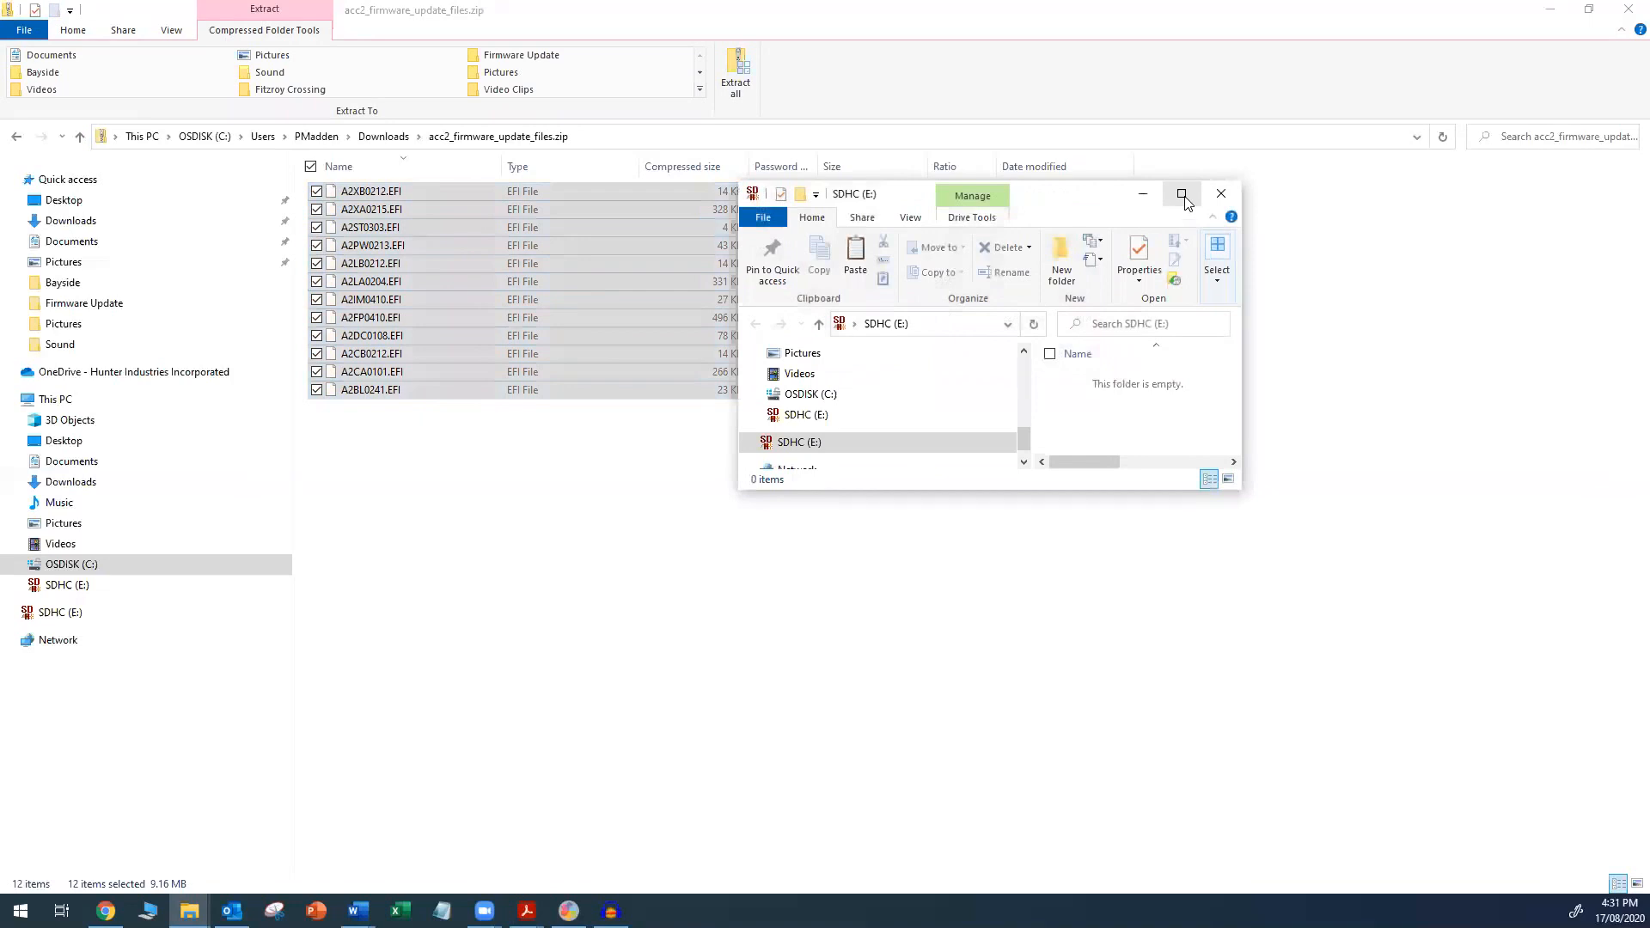
- Maximize the empty SDHC (E:) card window
left_click(1183, 194)
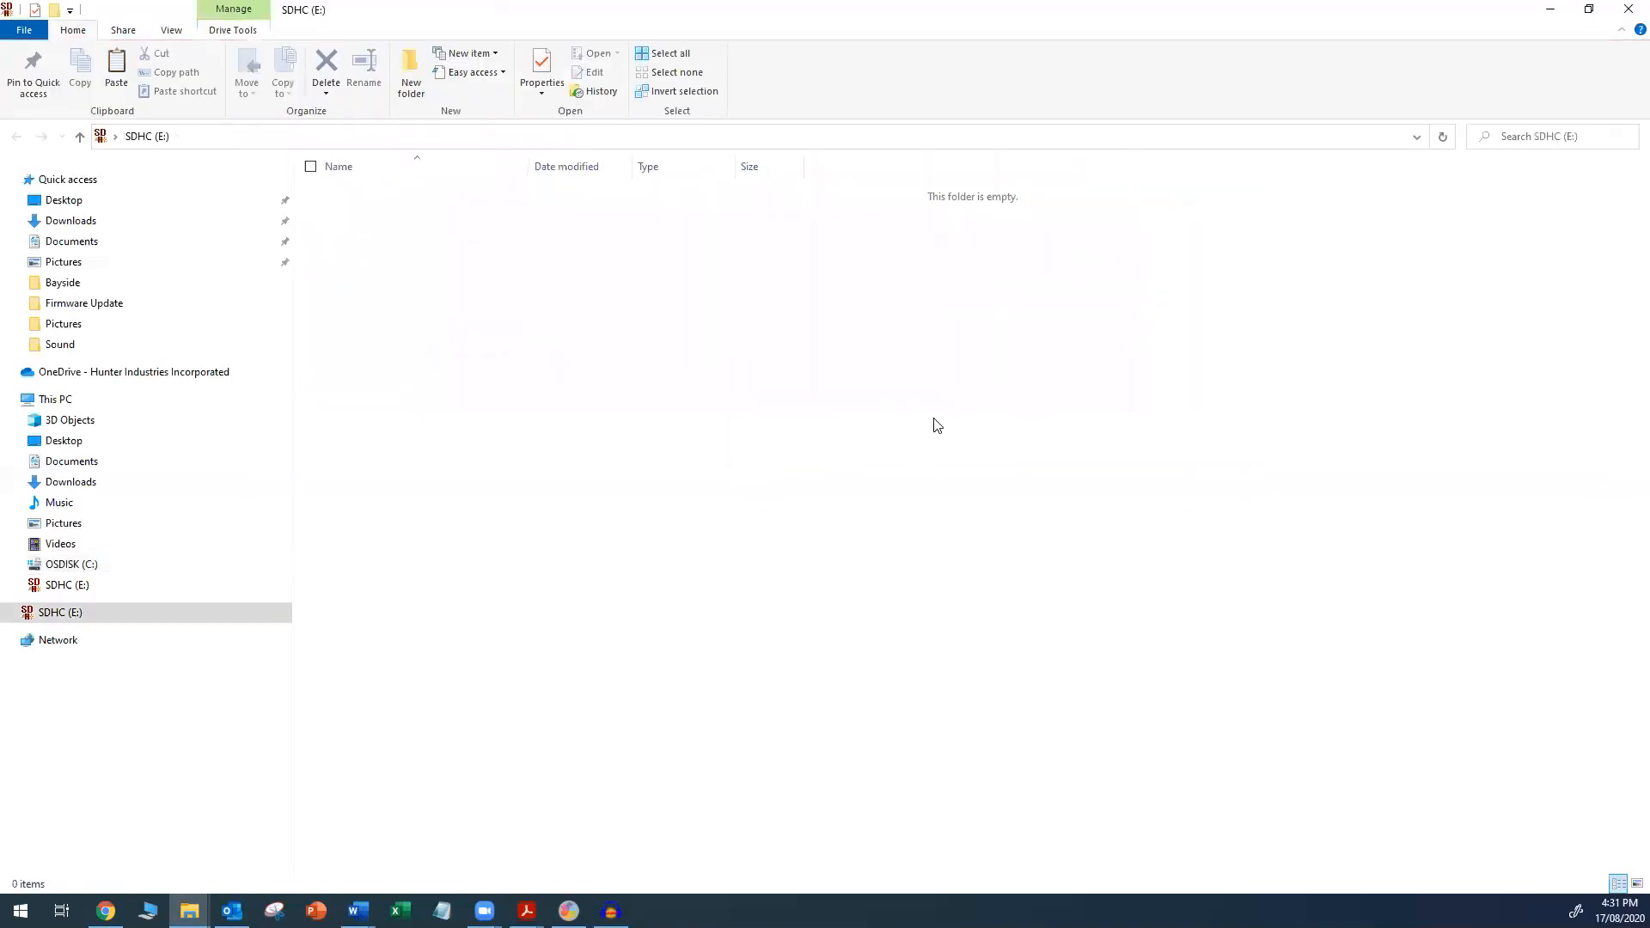
mouse_move(724, 412)
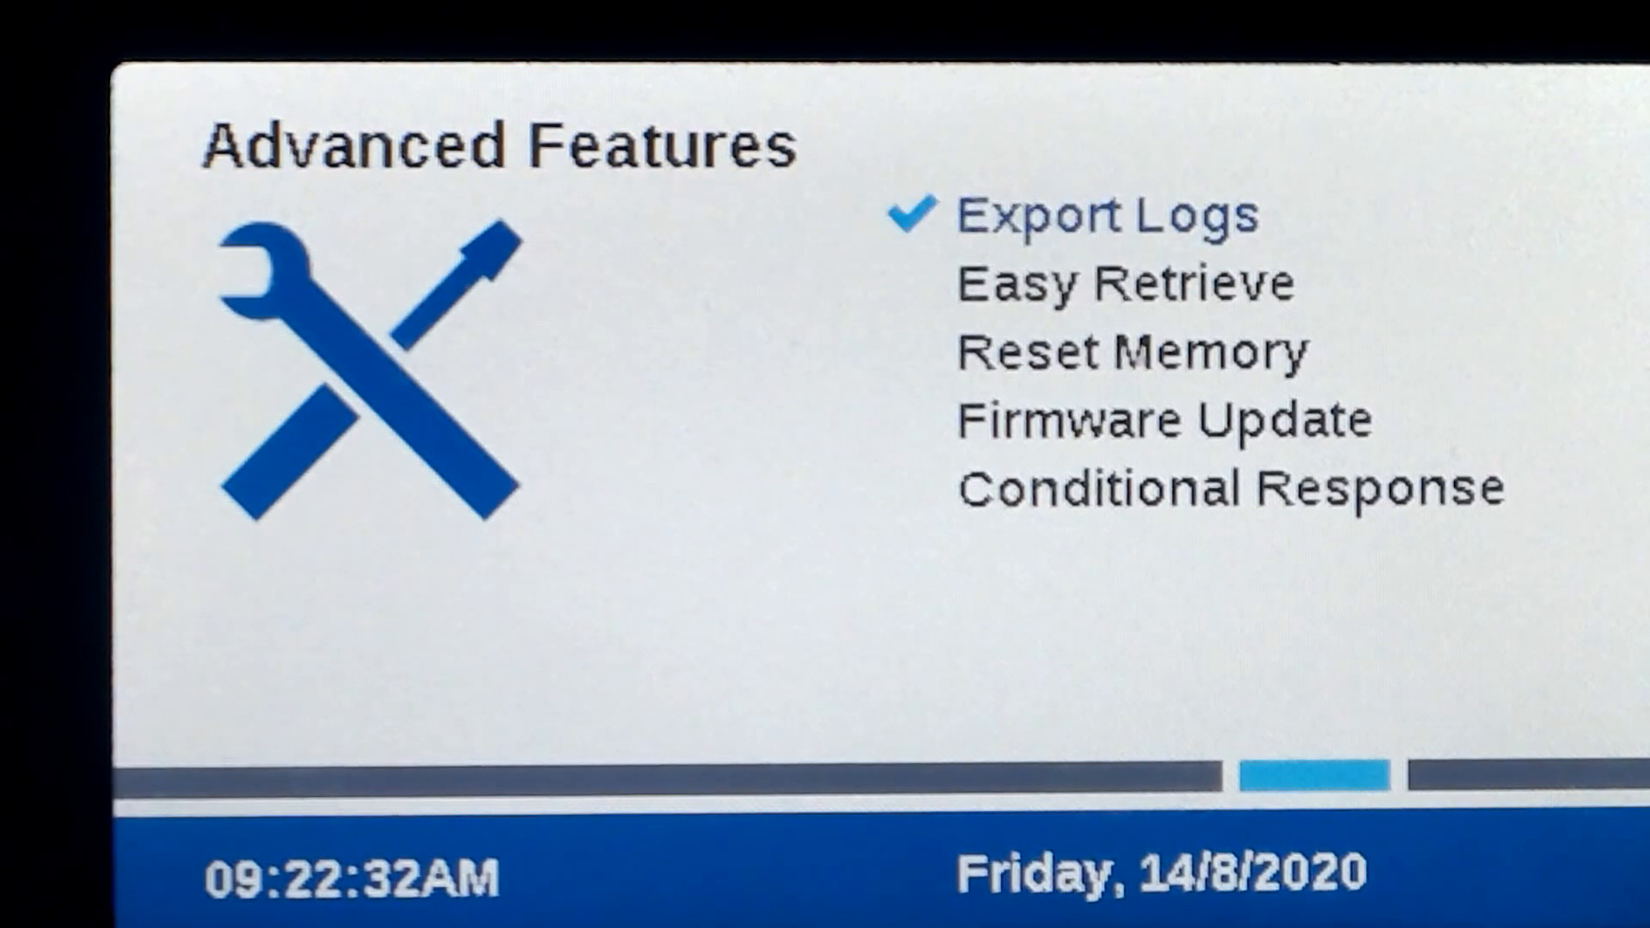
- Open Firmware Update from Advanced Features and start the update to get the Are You Sure? prompt
left_click(1164, 419)
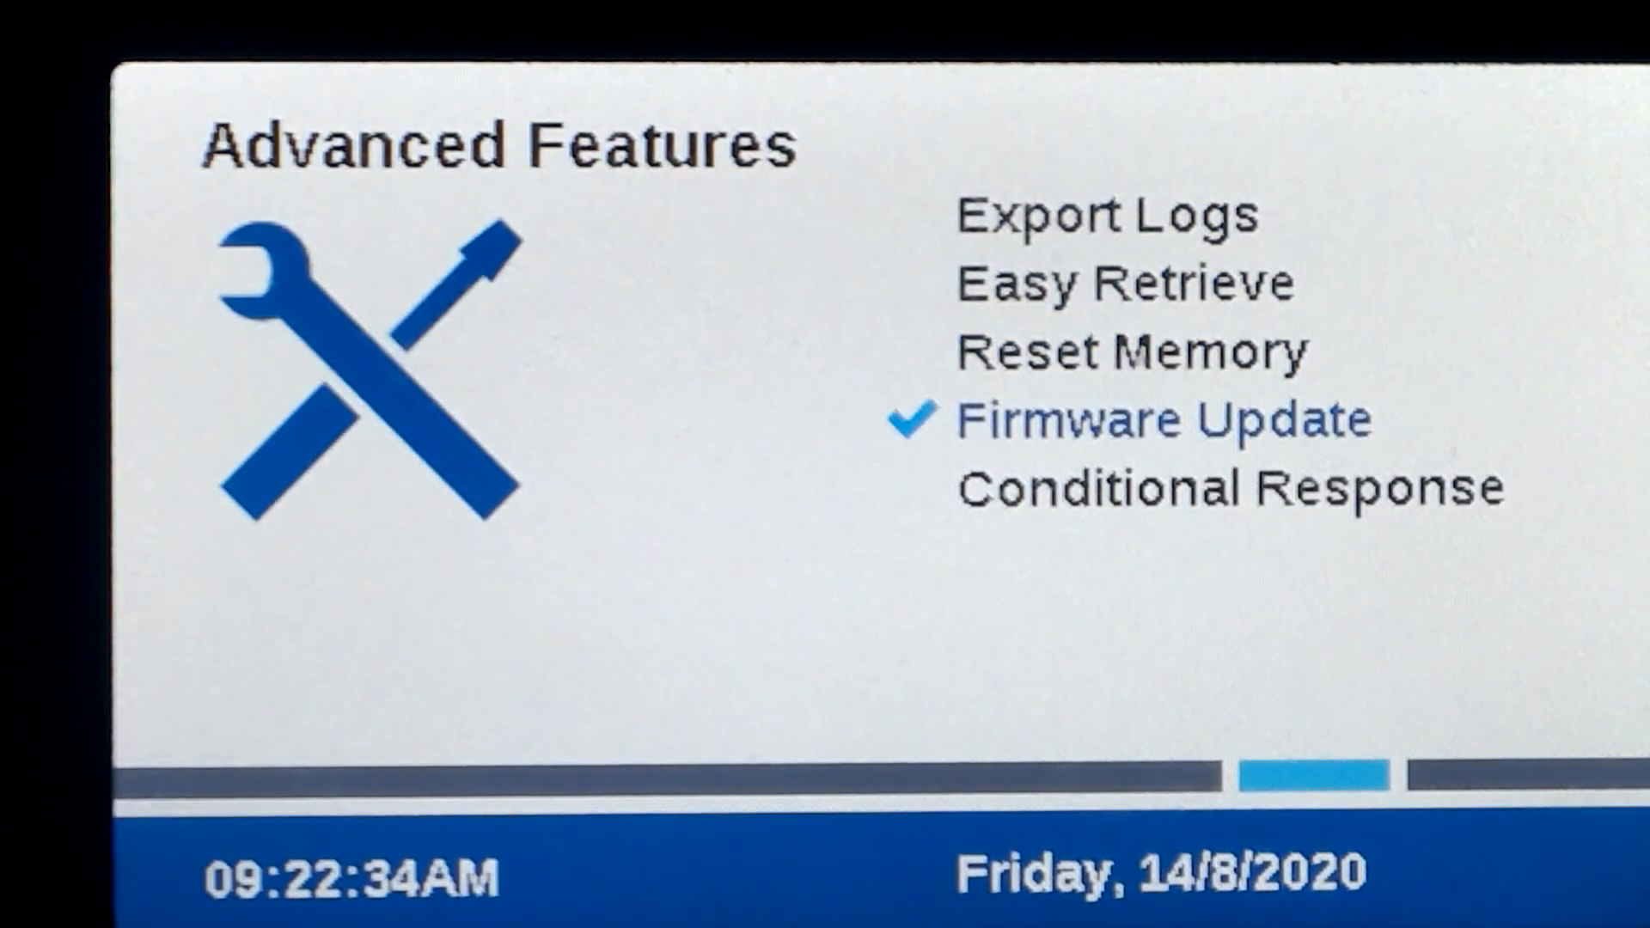
left_click(1164, 418)
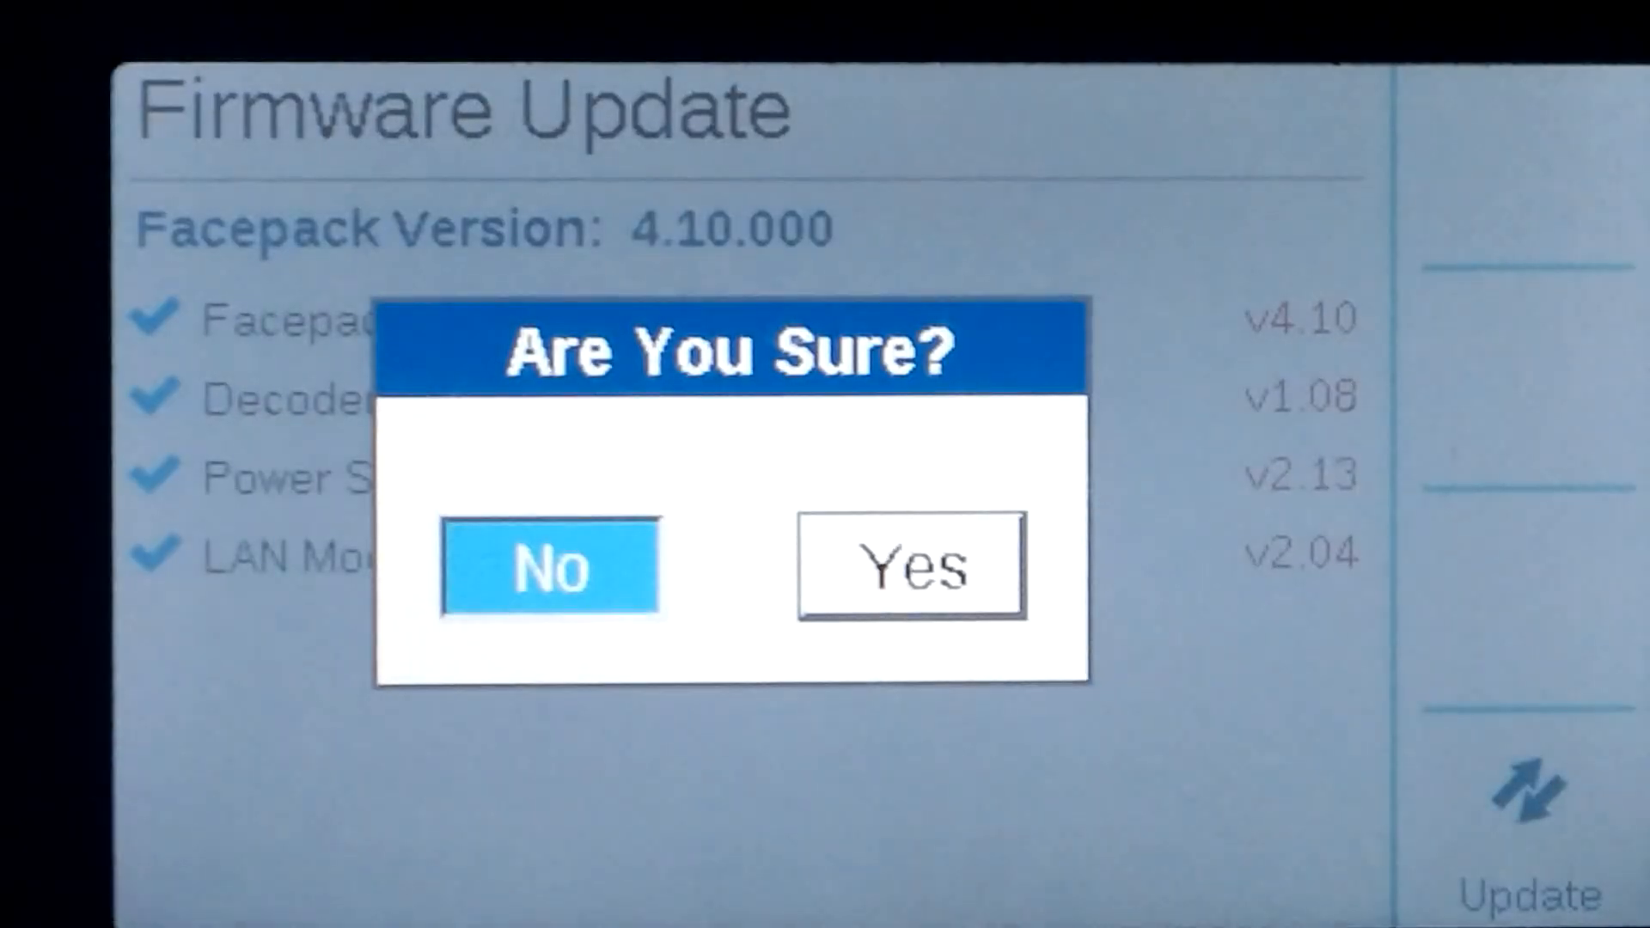
- Confirm the update with Yes, then reopen Firmware Update to verify Facepack 4.10.000
left_click(907, 565)
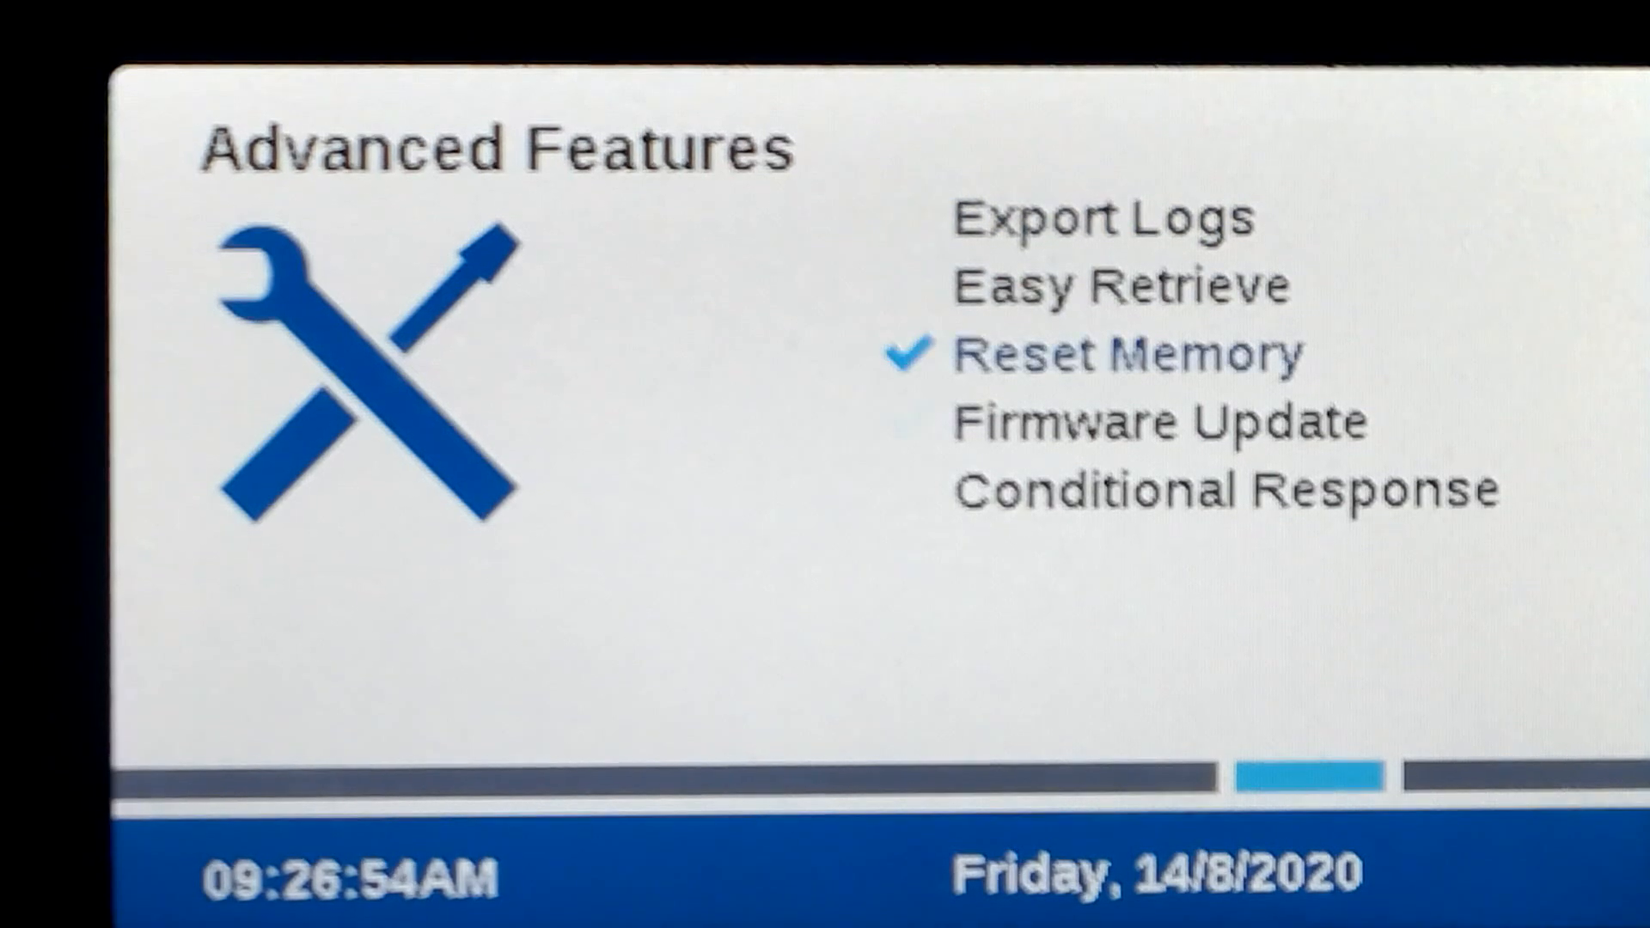
left_click(1154, 421)
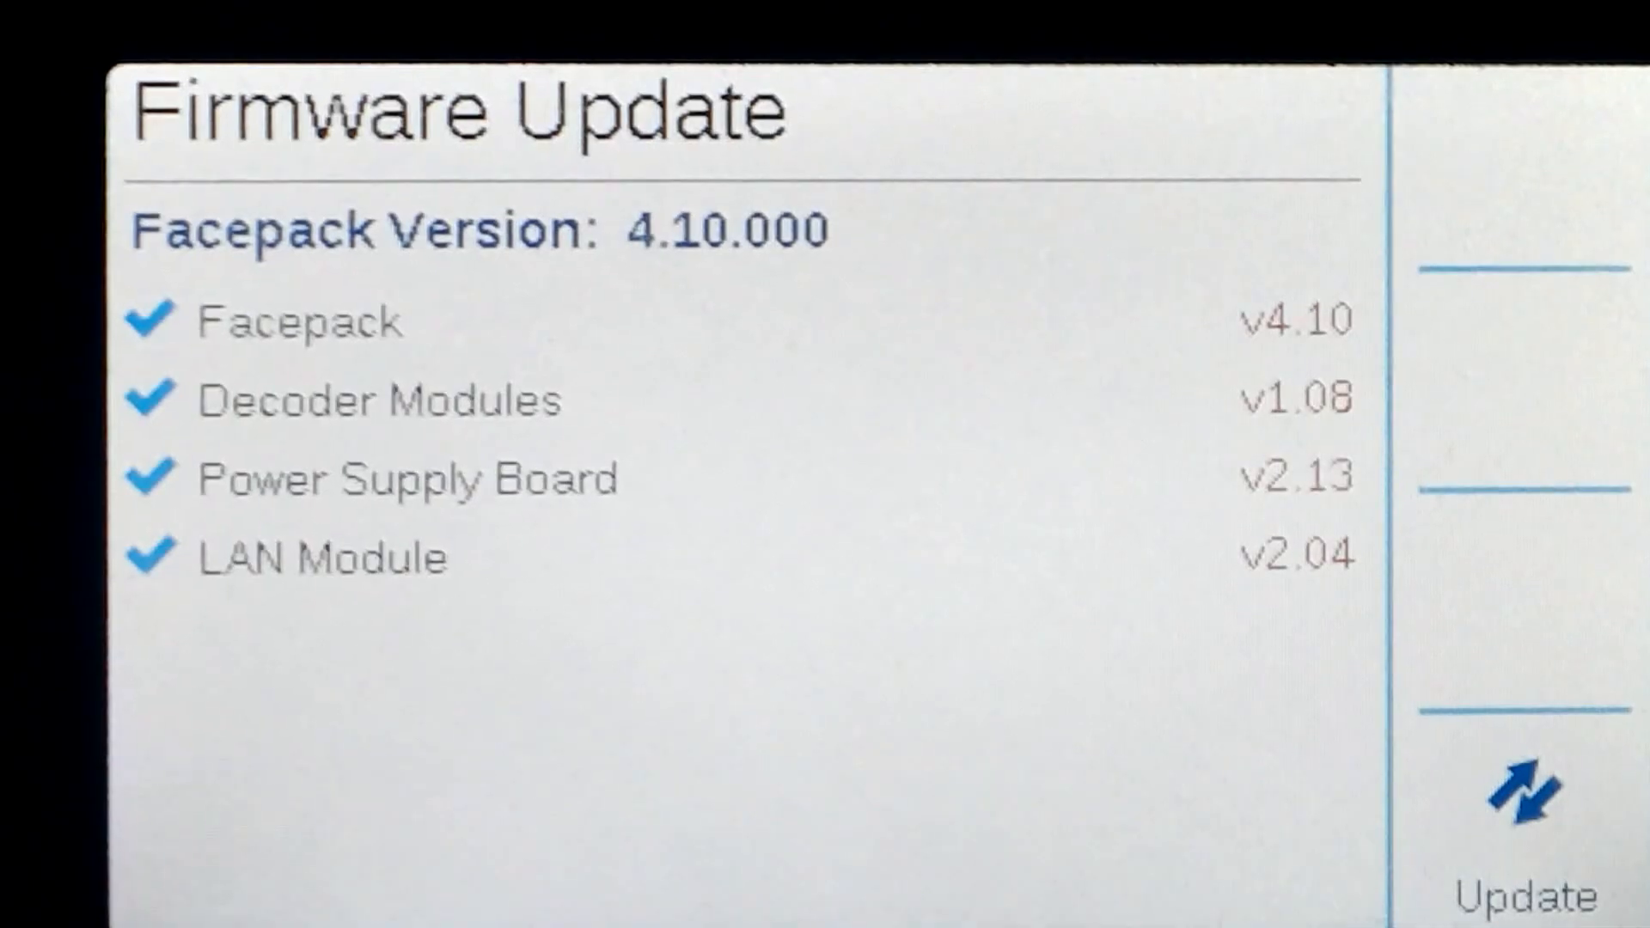